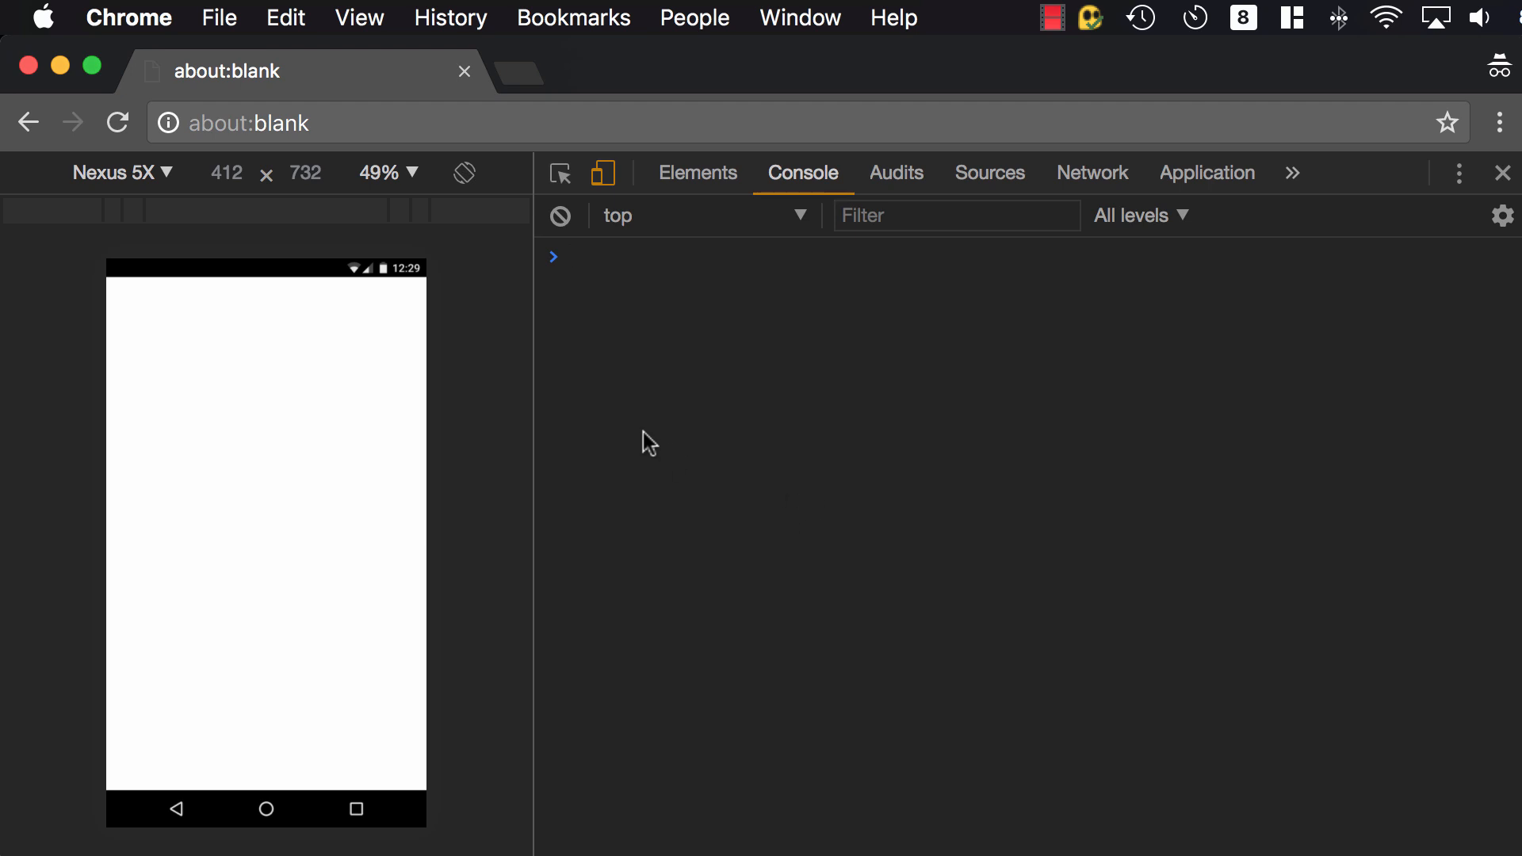
pyautogui.moveTo(706, 349)
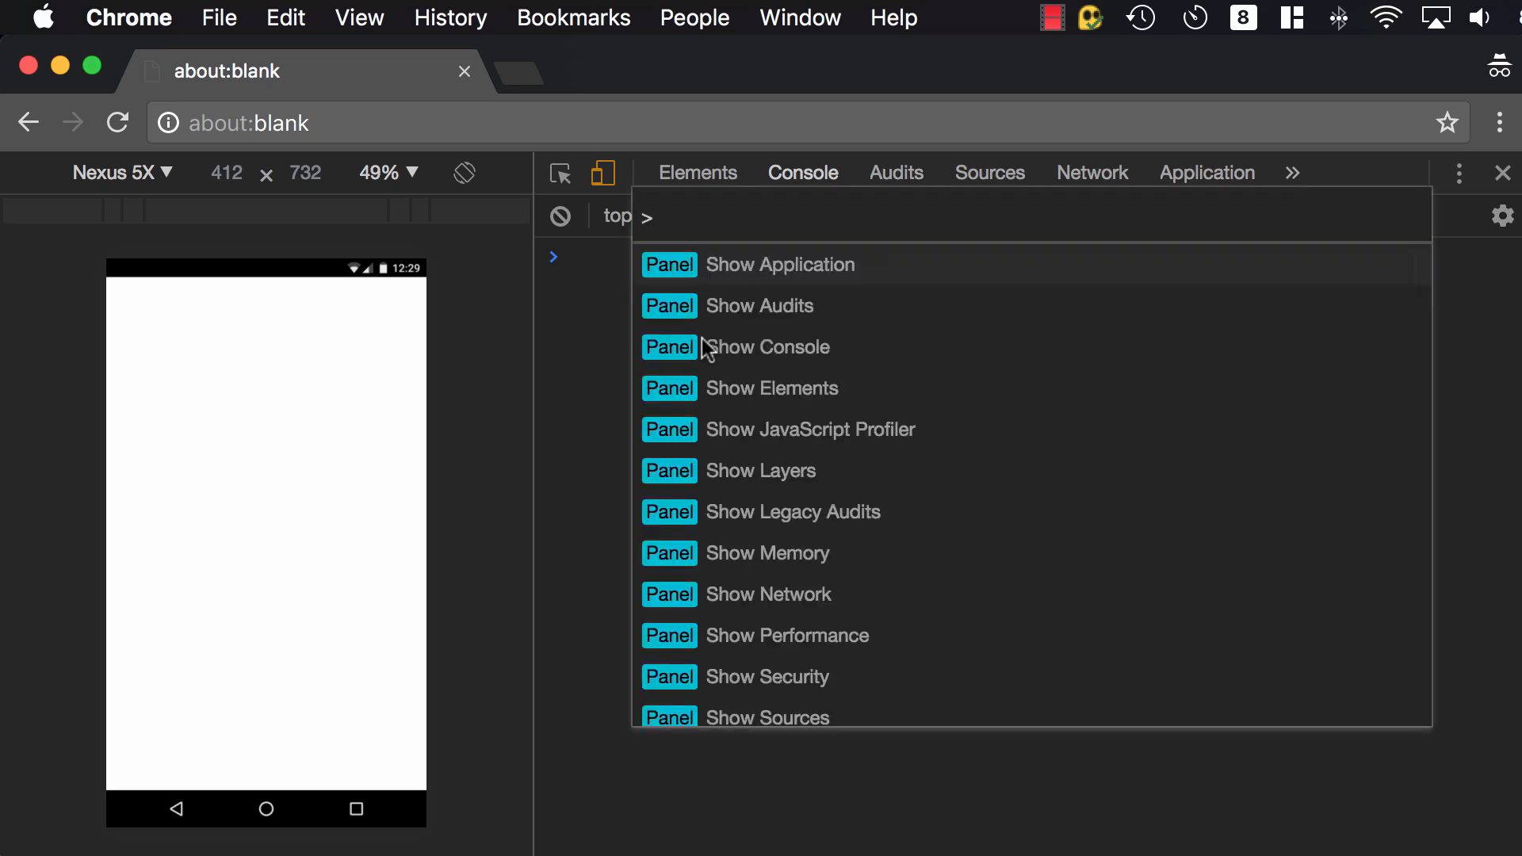
# - Search the Command Menu for 'covera' to show the Coverage drawer tab
pyautogui.write('covera')
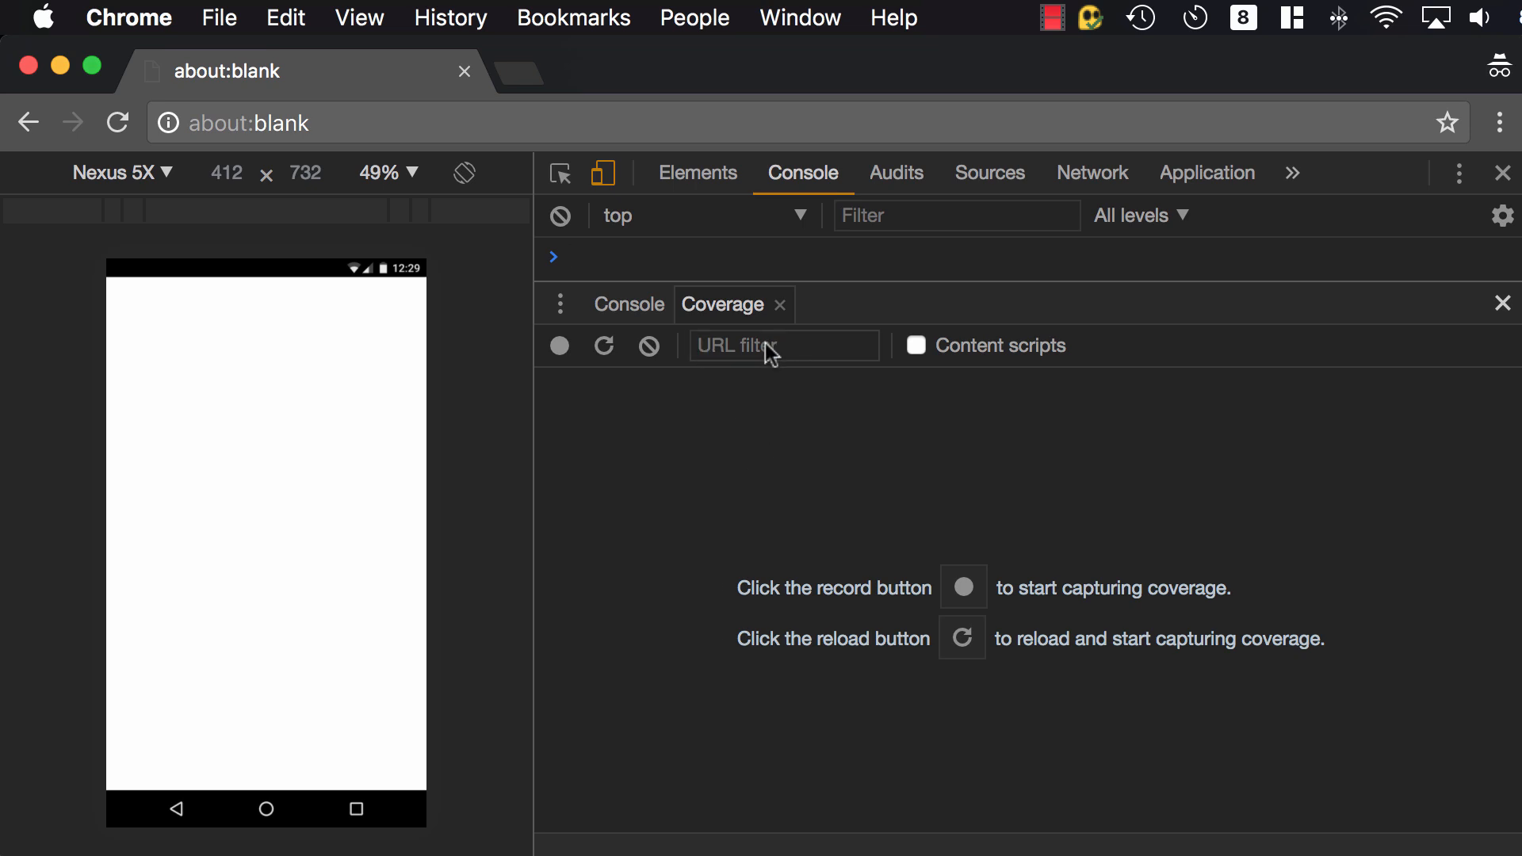
pyautogui.moveTo(559, 346)
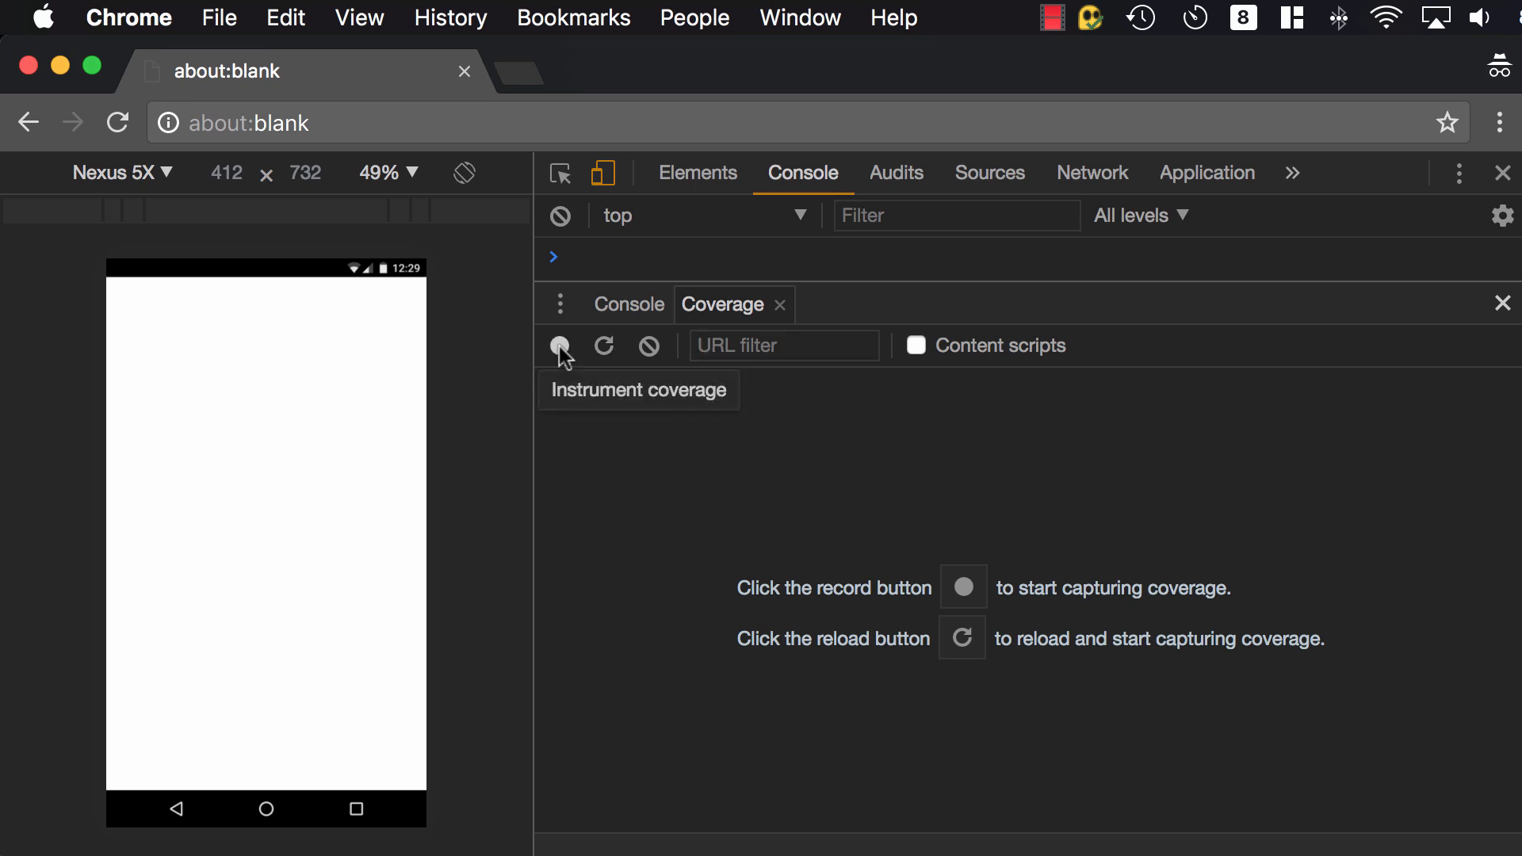
# - Start coverage recording and load Google Flights from the 'googl' address bar suggestion
pyautogui.click(558, 346)
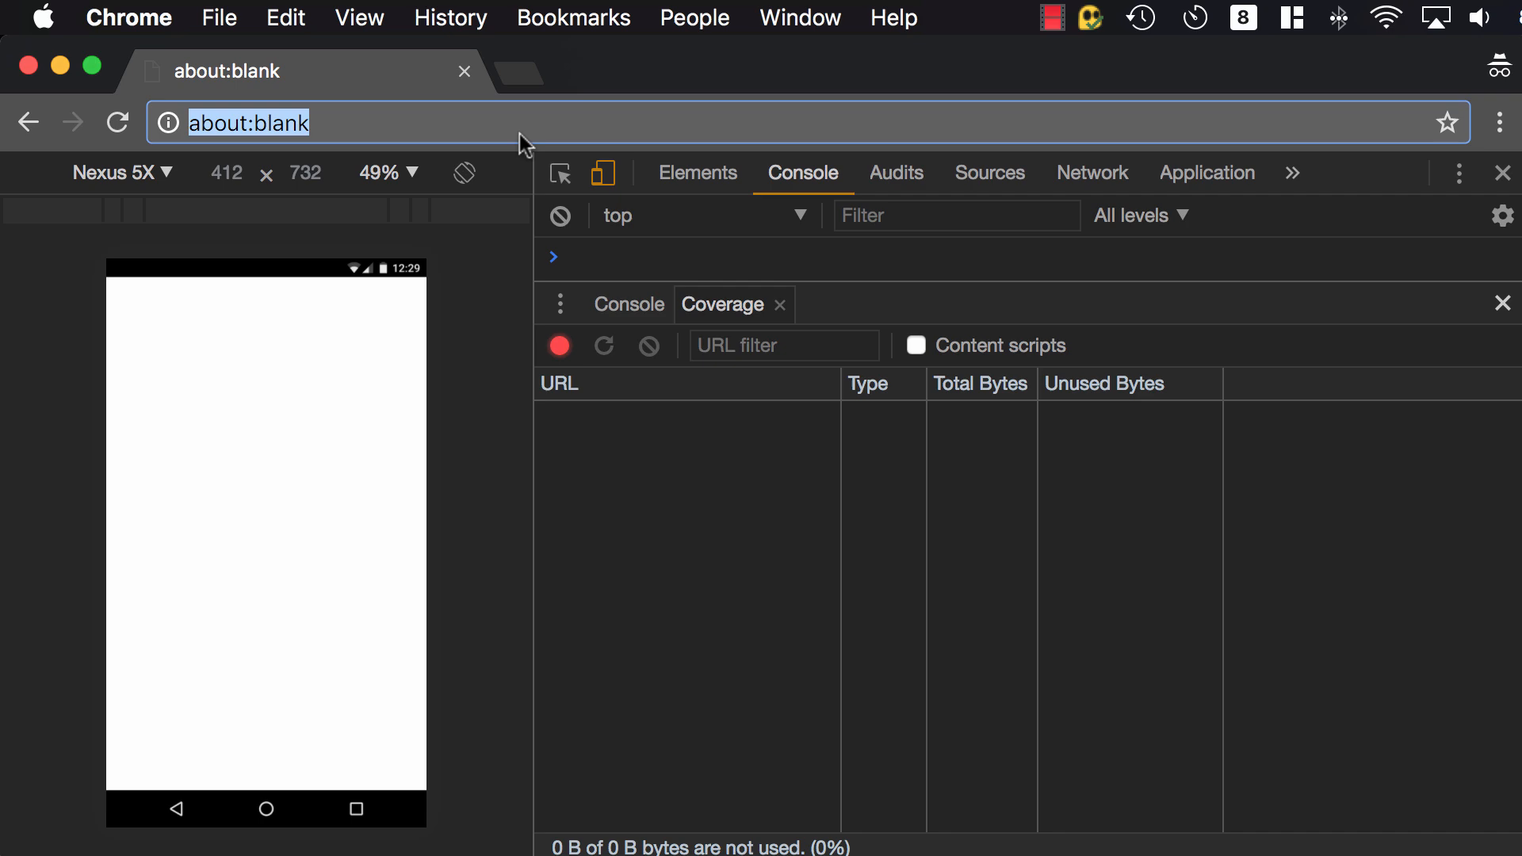
pyautogui.write('google.com/webmasters/tools/home?hl=en')
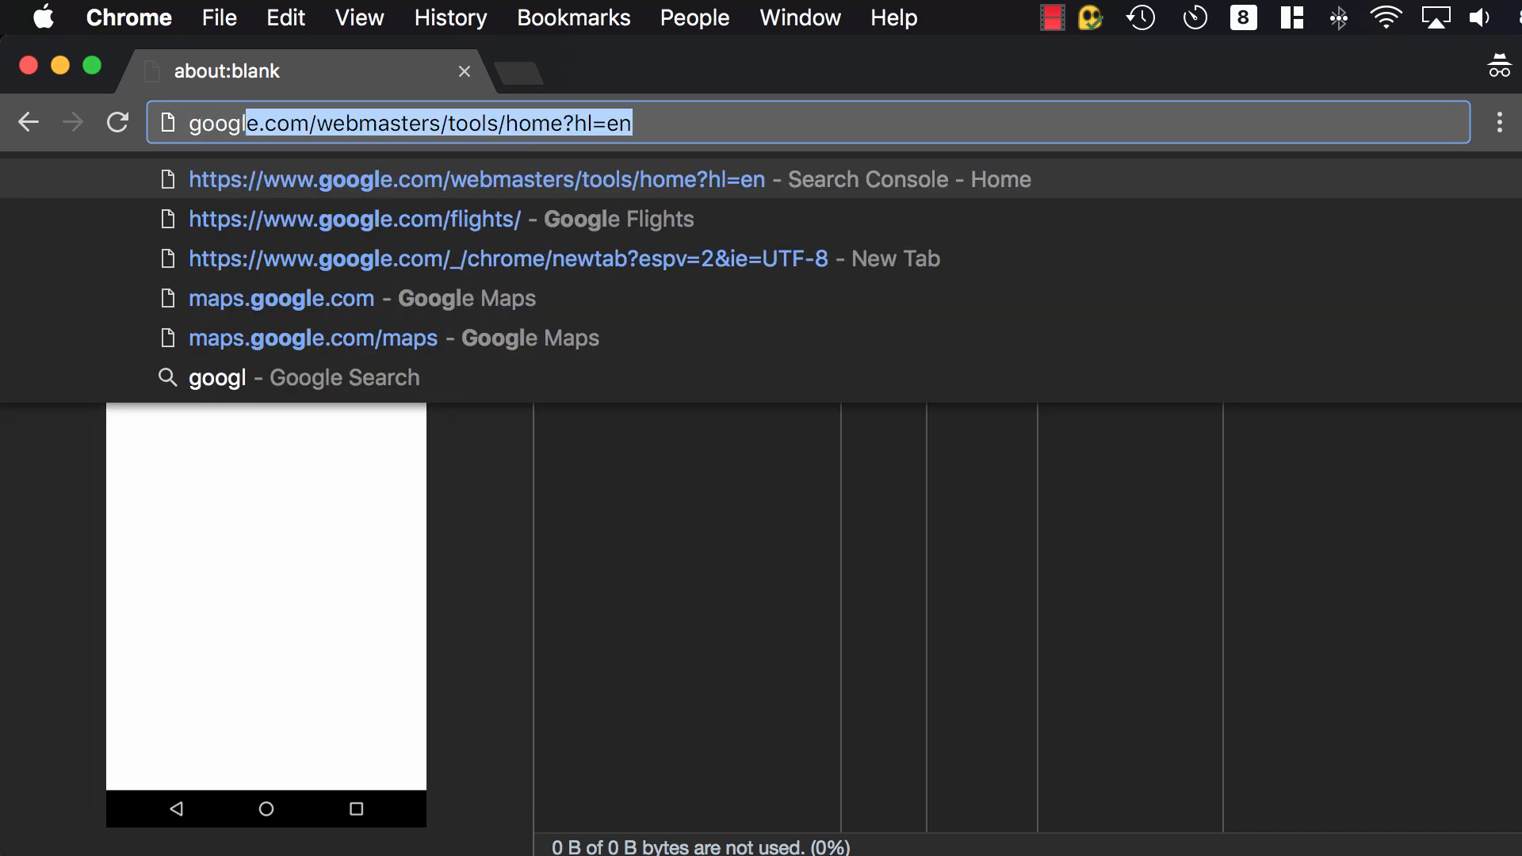
pyautogui.click(352, 220)
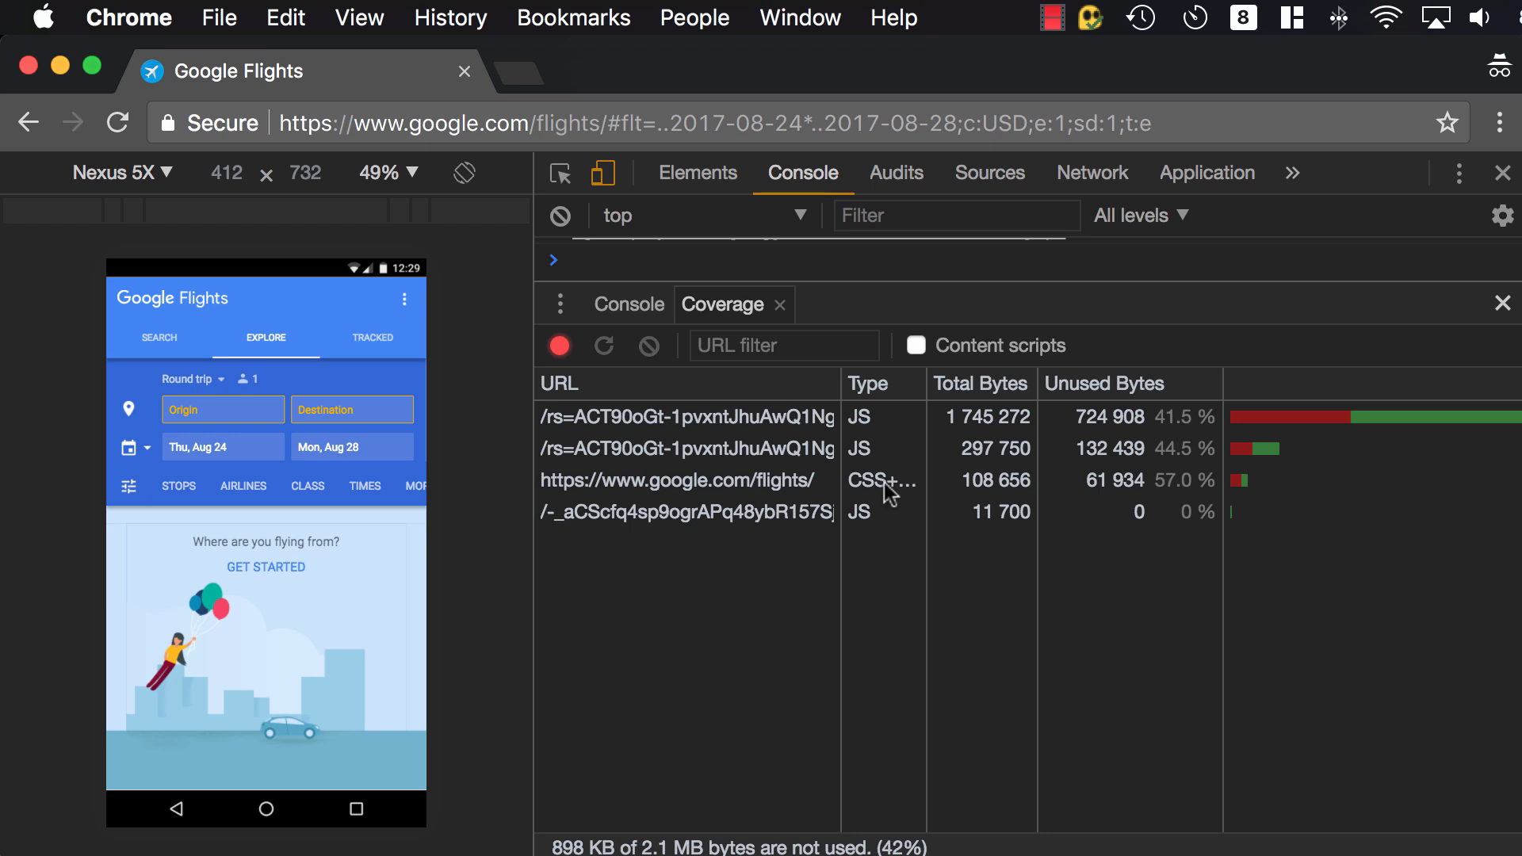
pyautogui.moveTo(874, 535)
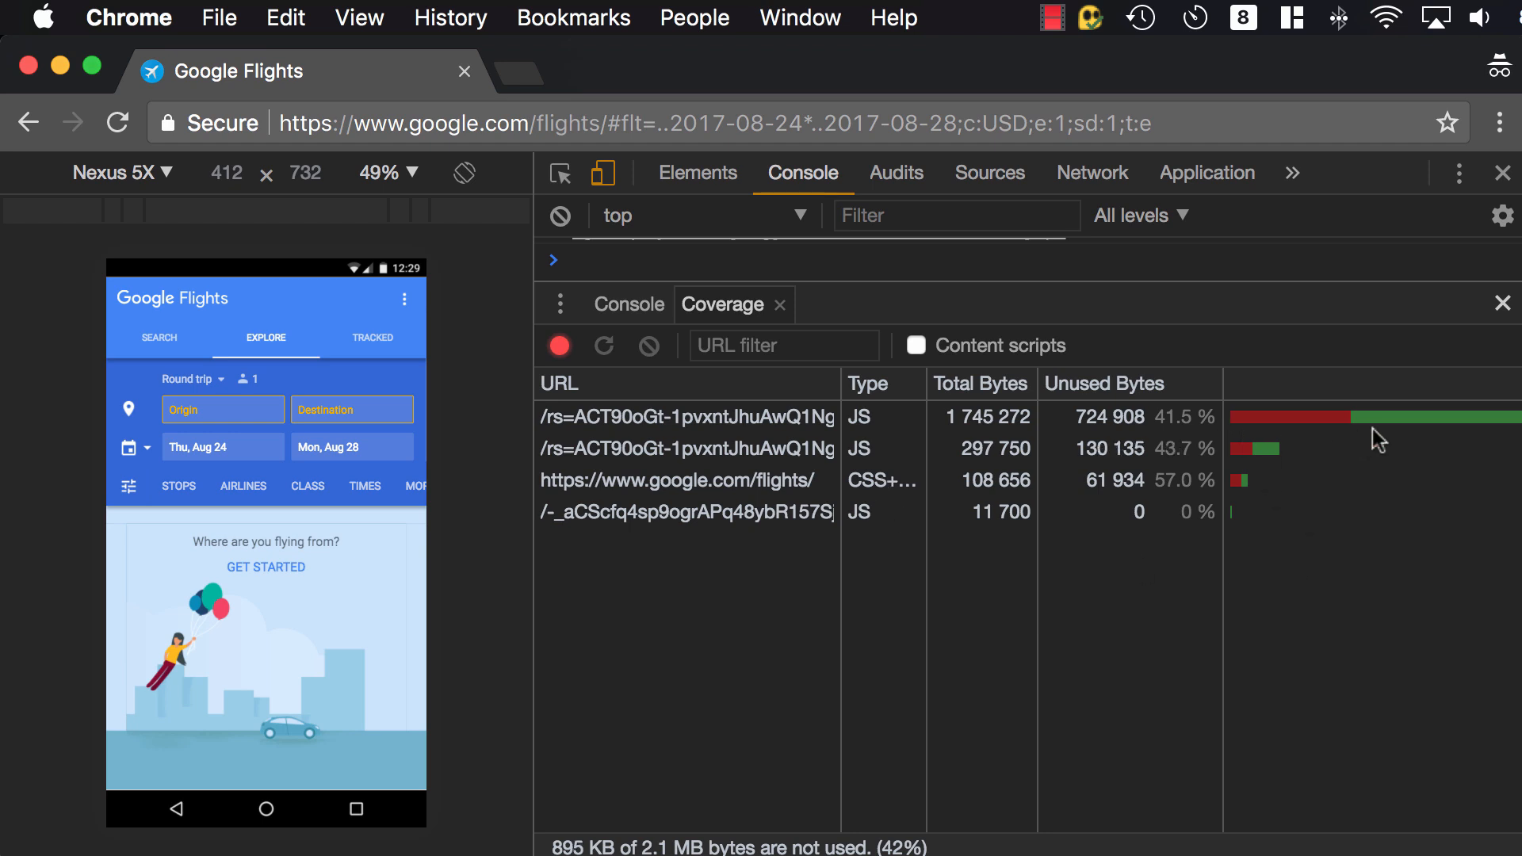
pyautogui.moveTo(1470, 449)
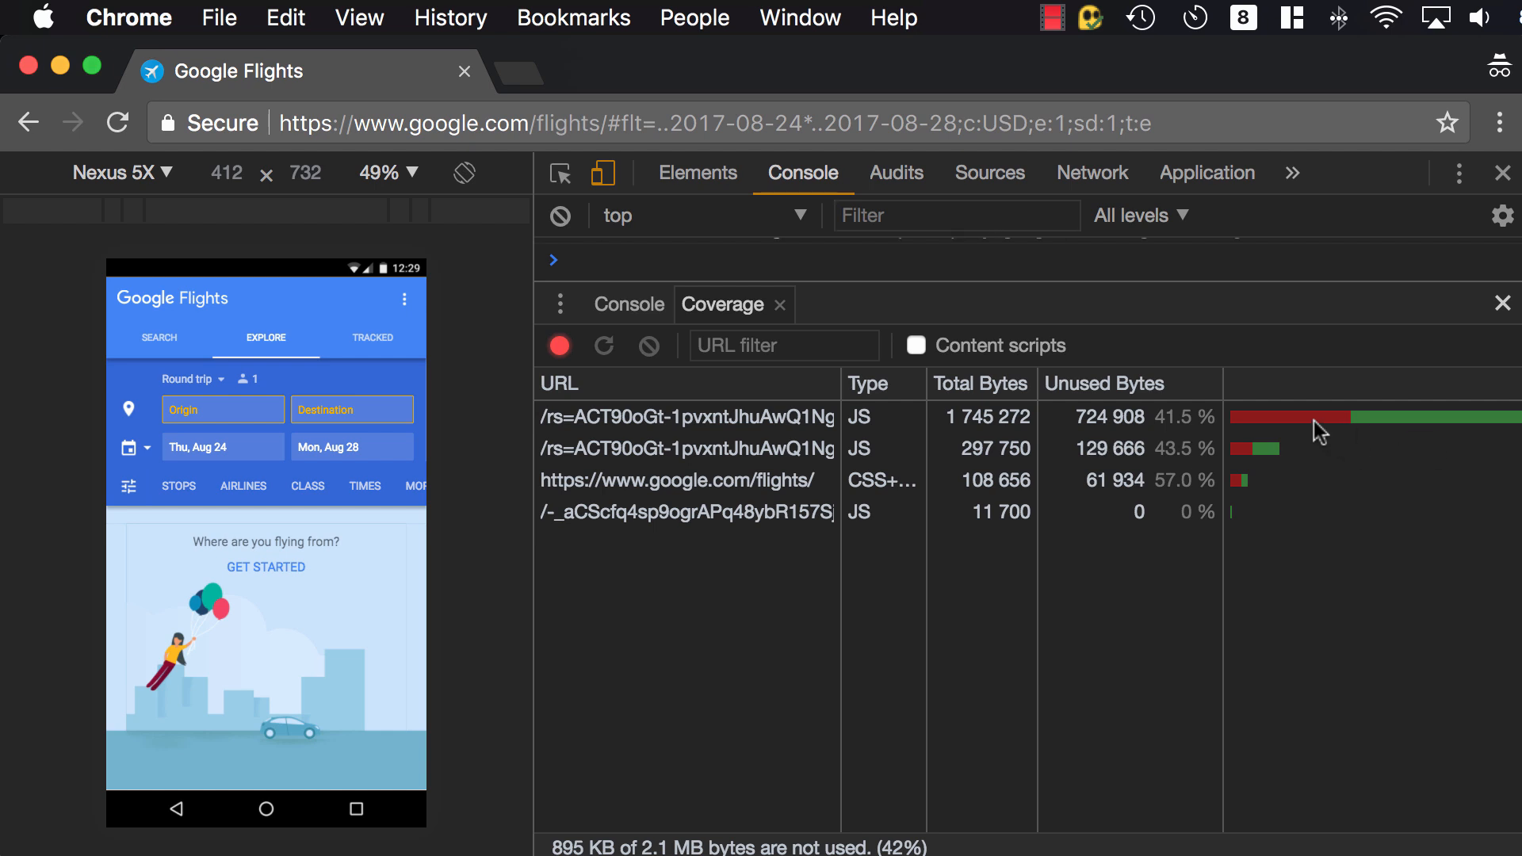
pyautogui.moveTo(1155, 443)
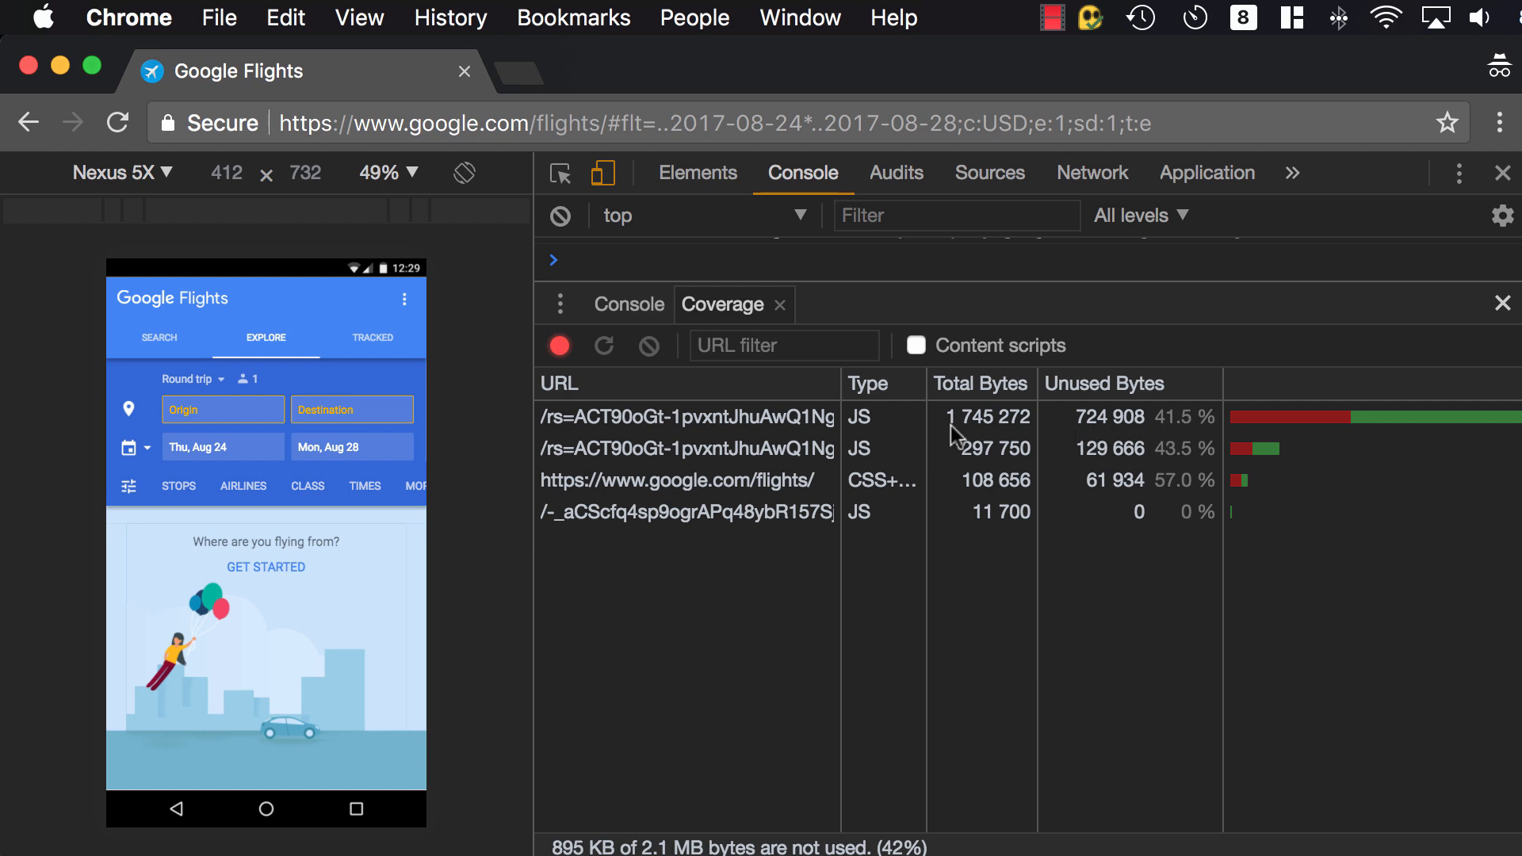
pyautogui.moveTo(1169, 433)
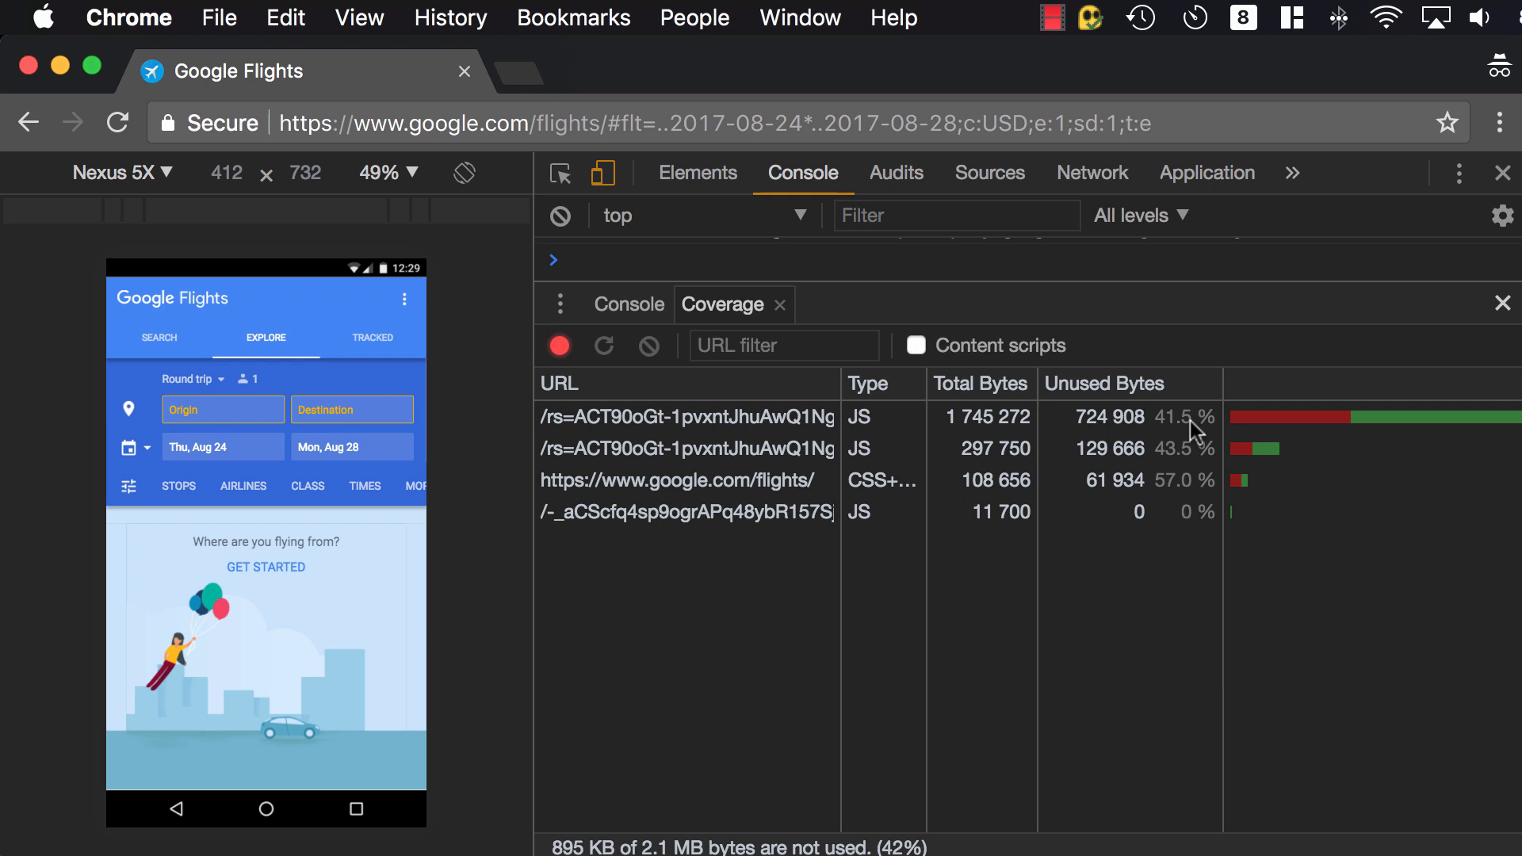
pyautogui.moveTo(1145, 306)
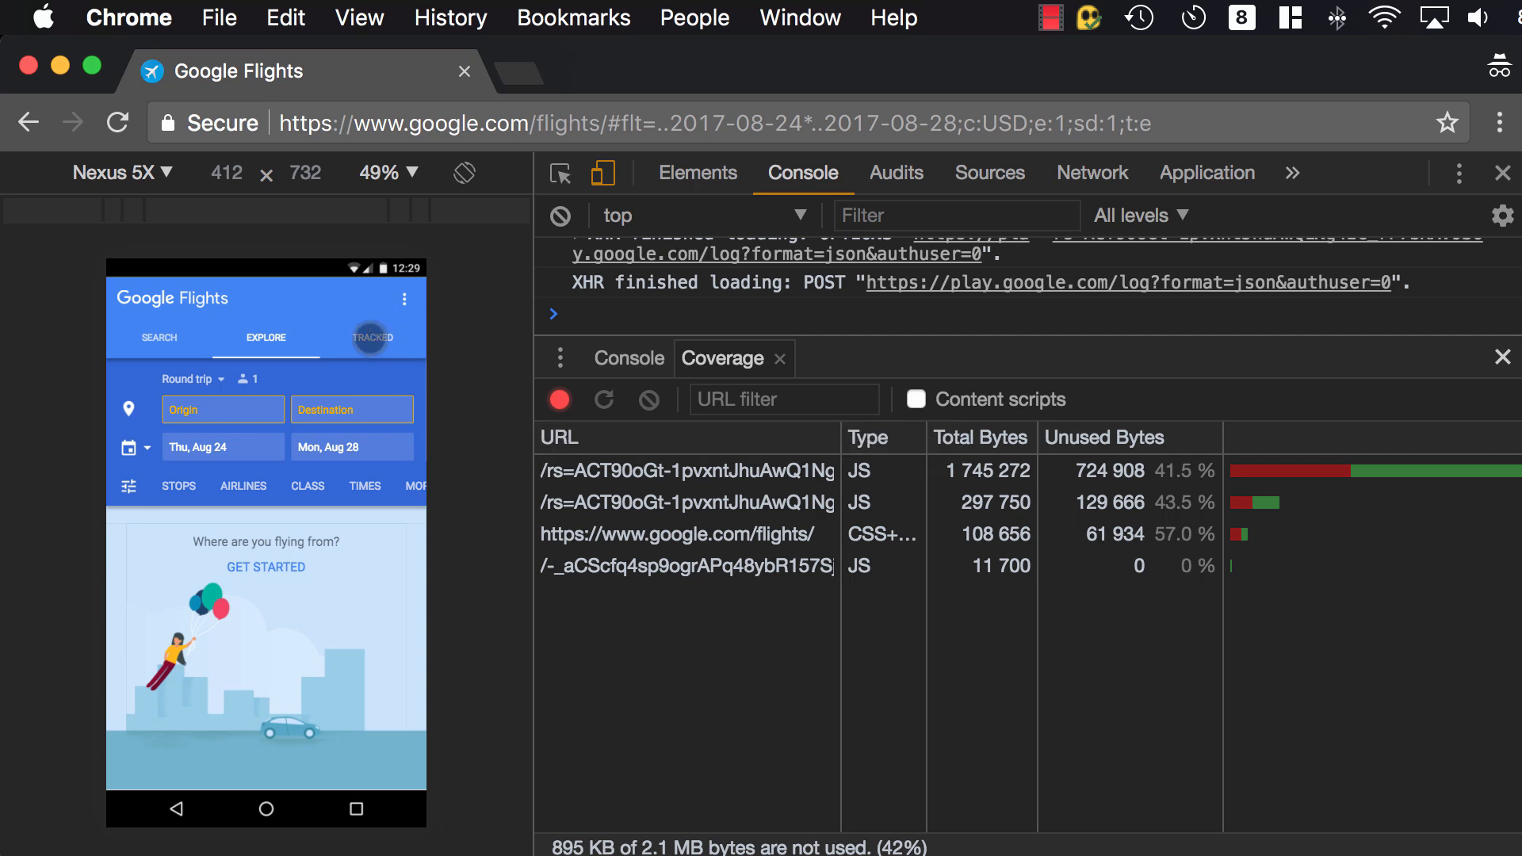
# - Switch Flights to Search, tap Origin, then open the largest JS file in Sources
pyautogui.click(159, 338)
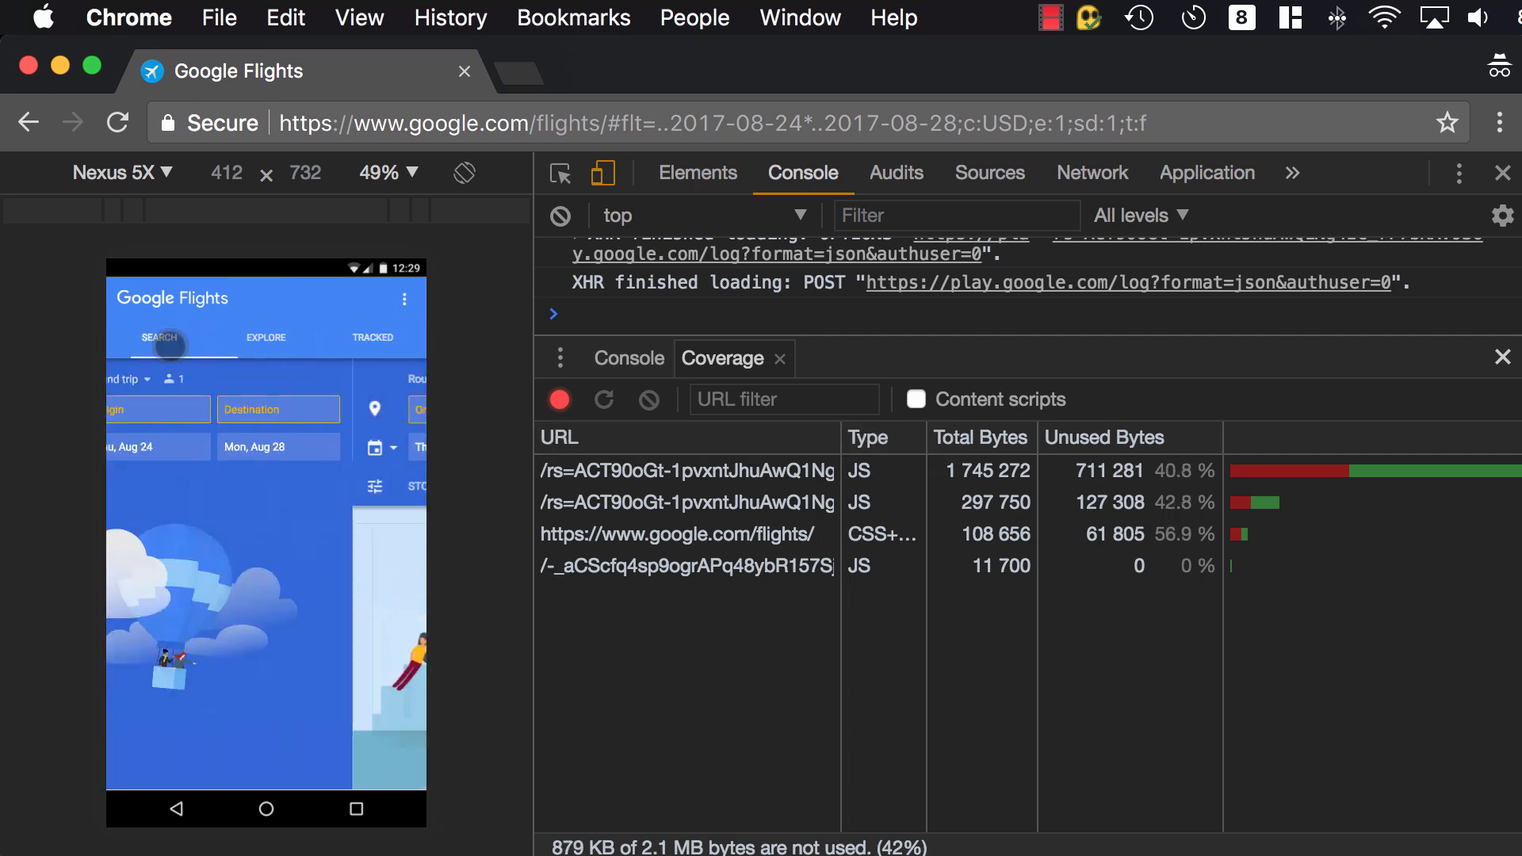
pyautogui.click(403, 298)
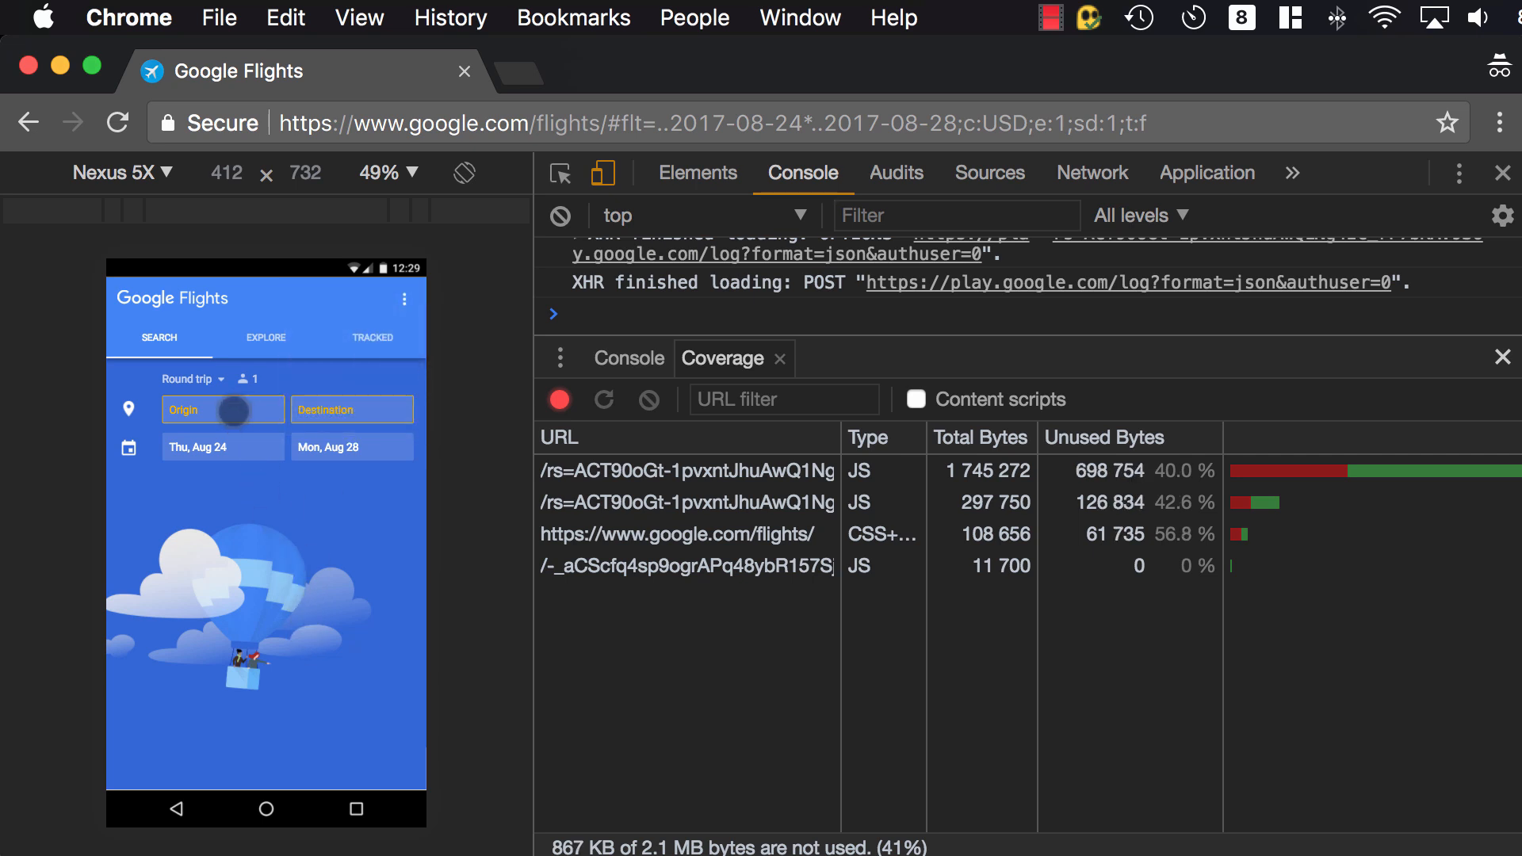
pyautogui.moveTo(1197, 358)
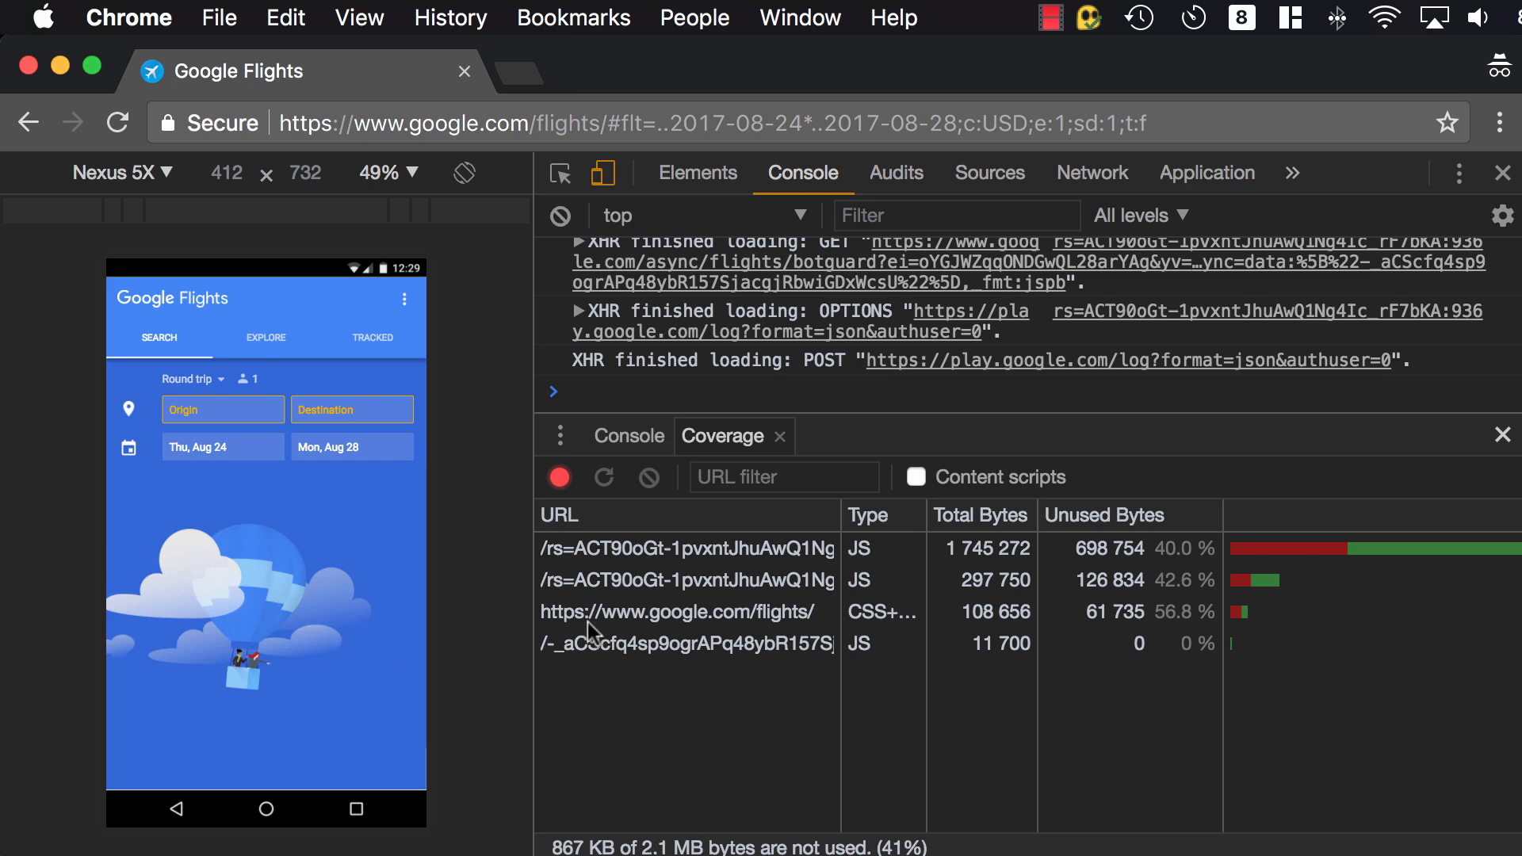
pyautogui.click(687, 548)
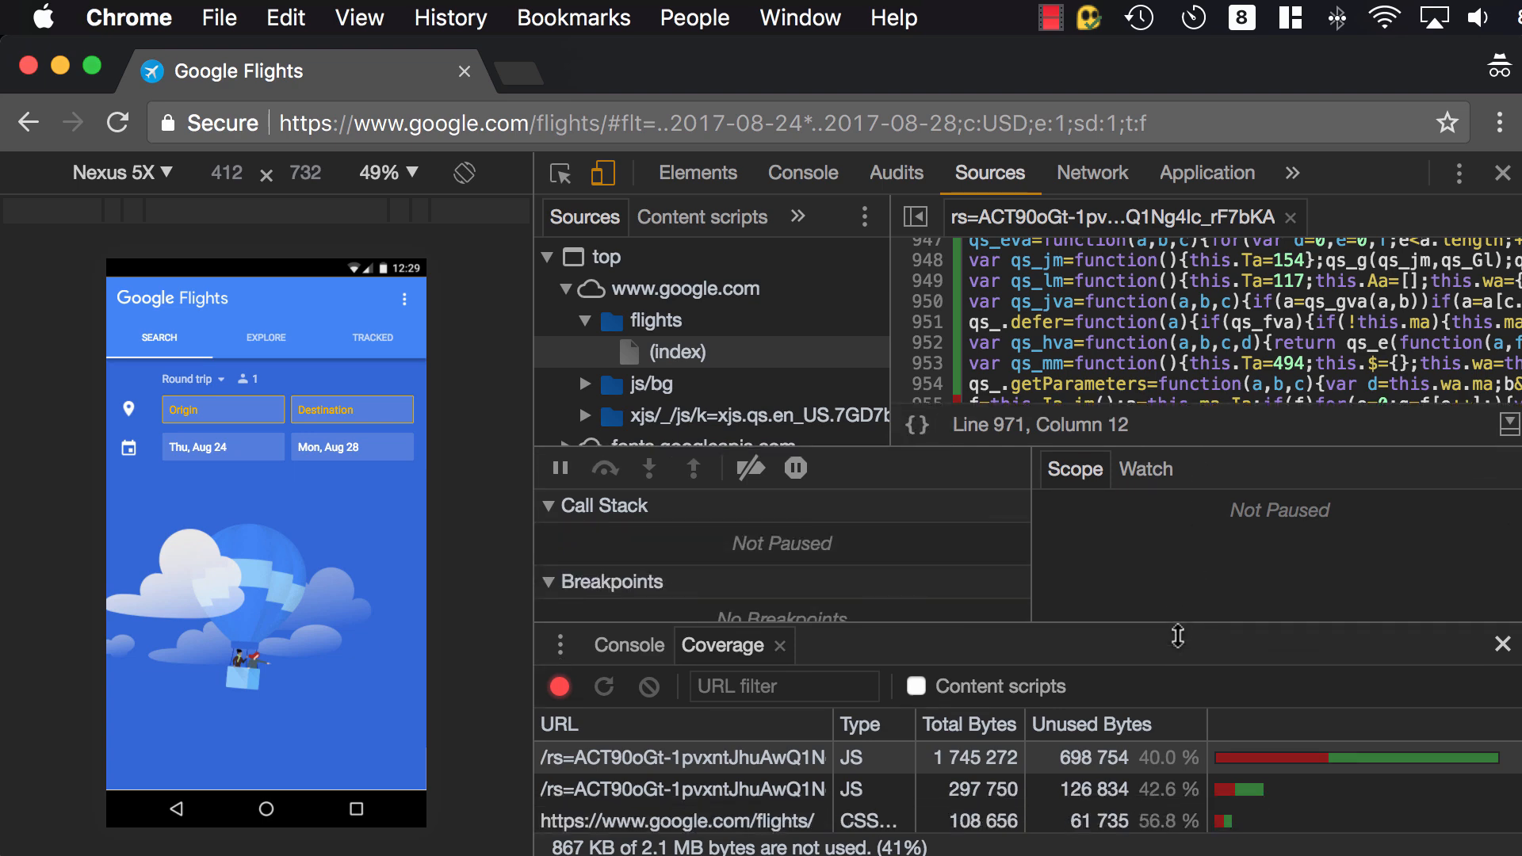
# - Stop and clear the Flights coverage, then record coverage while trello.com loads
pyautogui.click(558, 686)
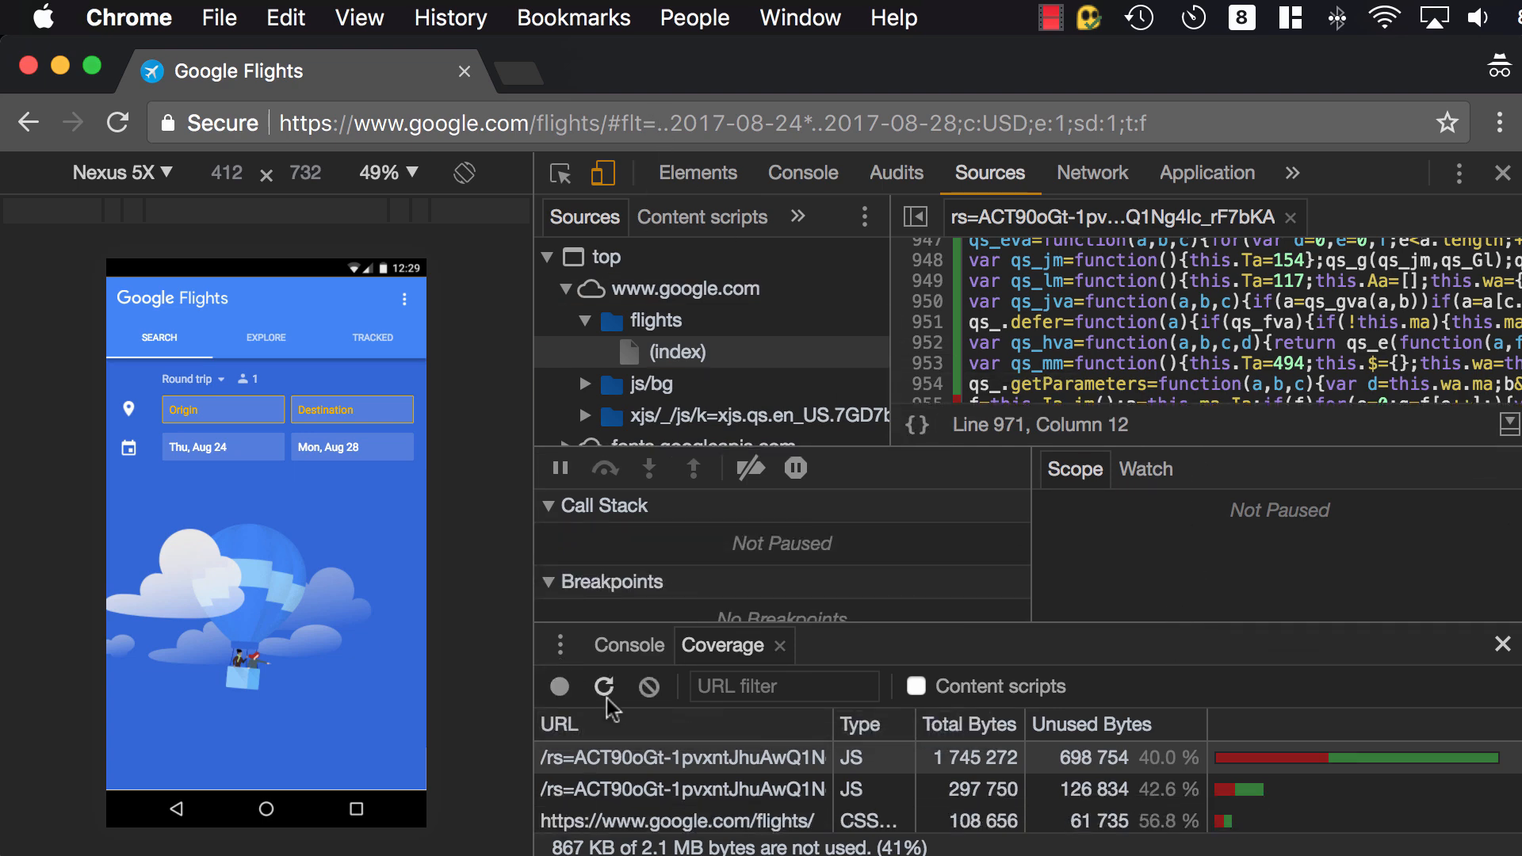
pyautogui.click(648, 686)
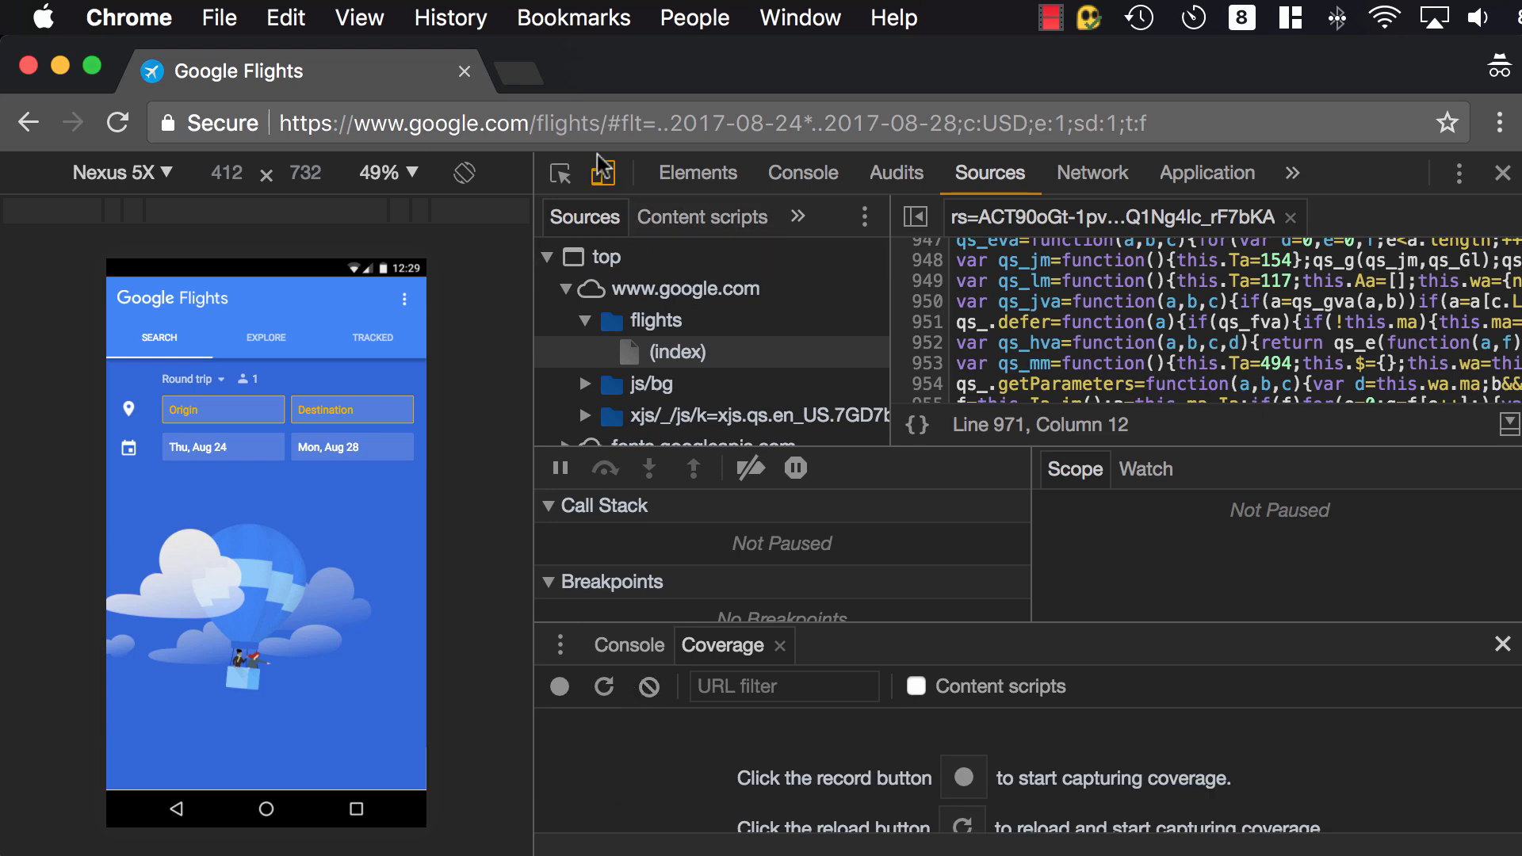
pyautogui.write('trelloc')
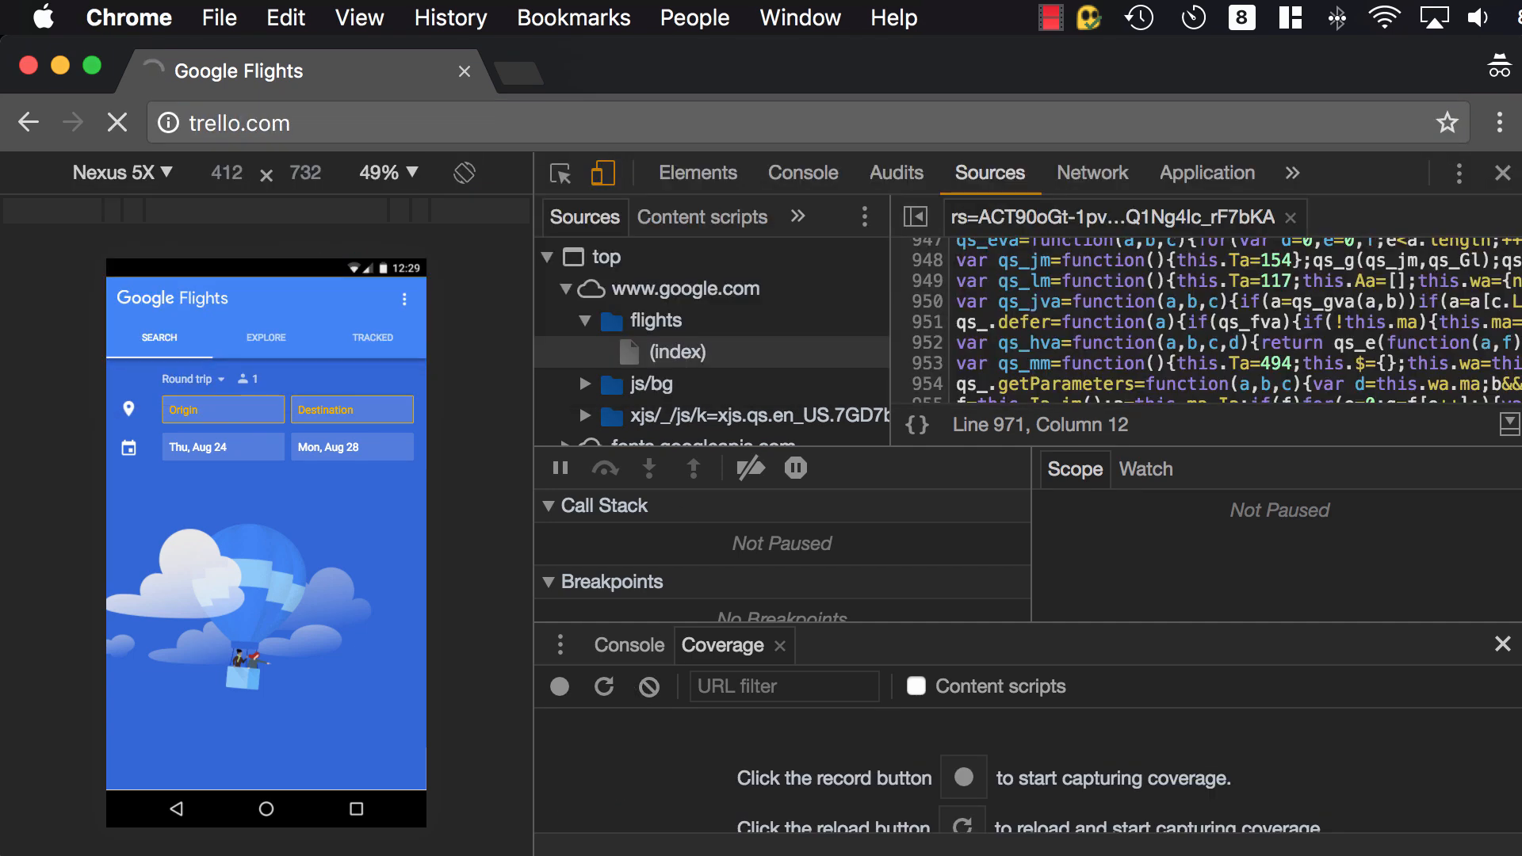
pyautogui.click(561, 686)
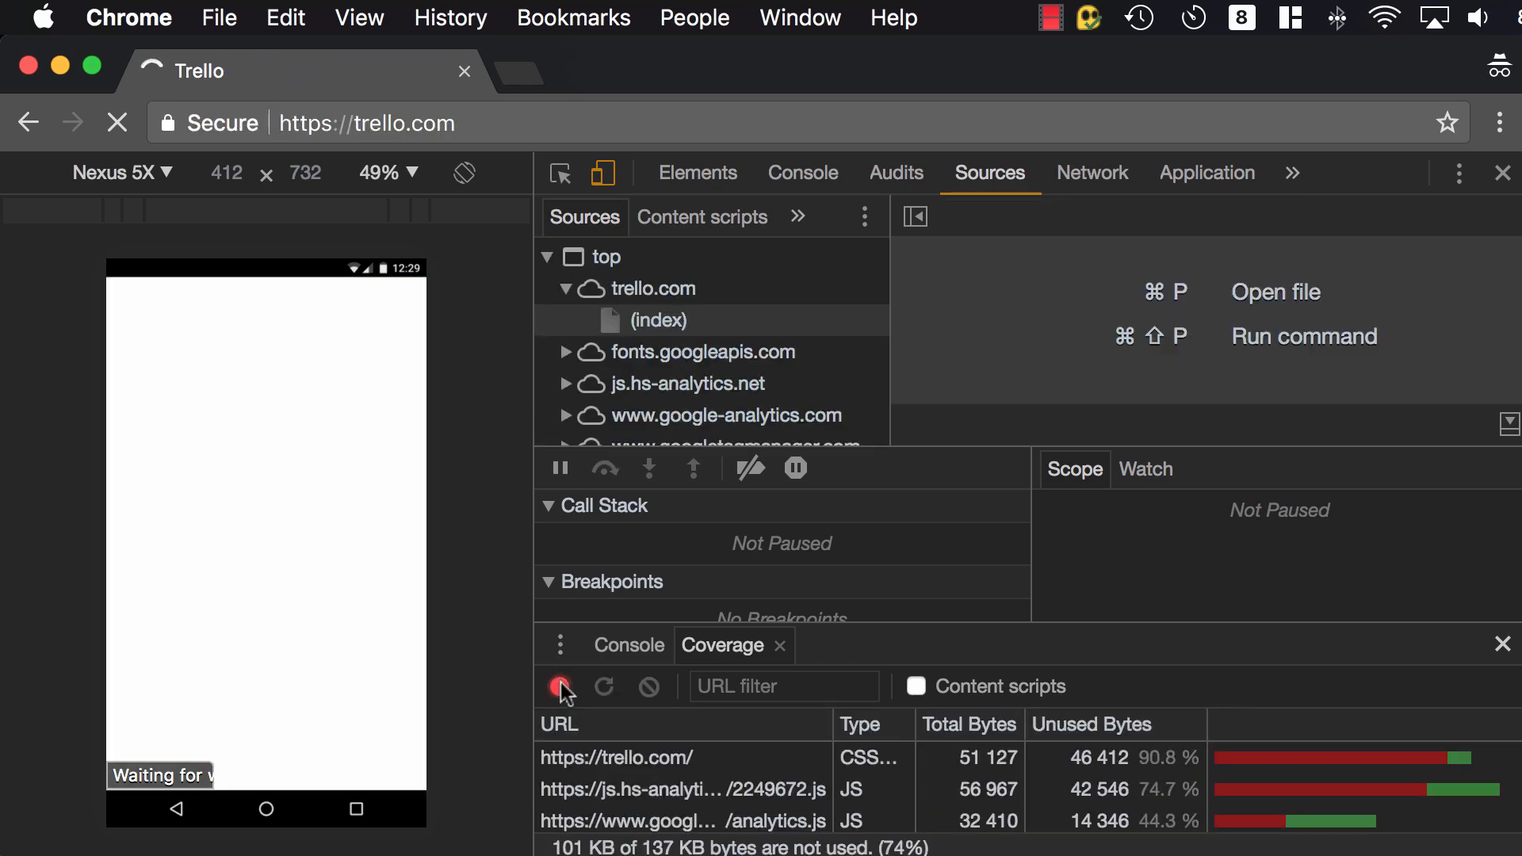
pyautogui.click(558, 687)
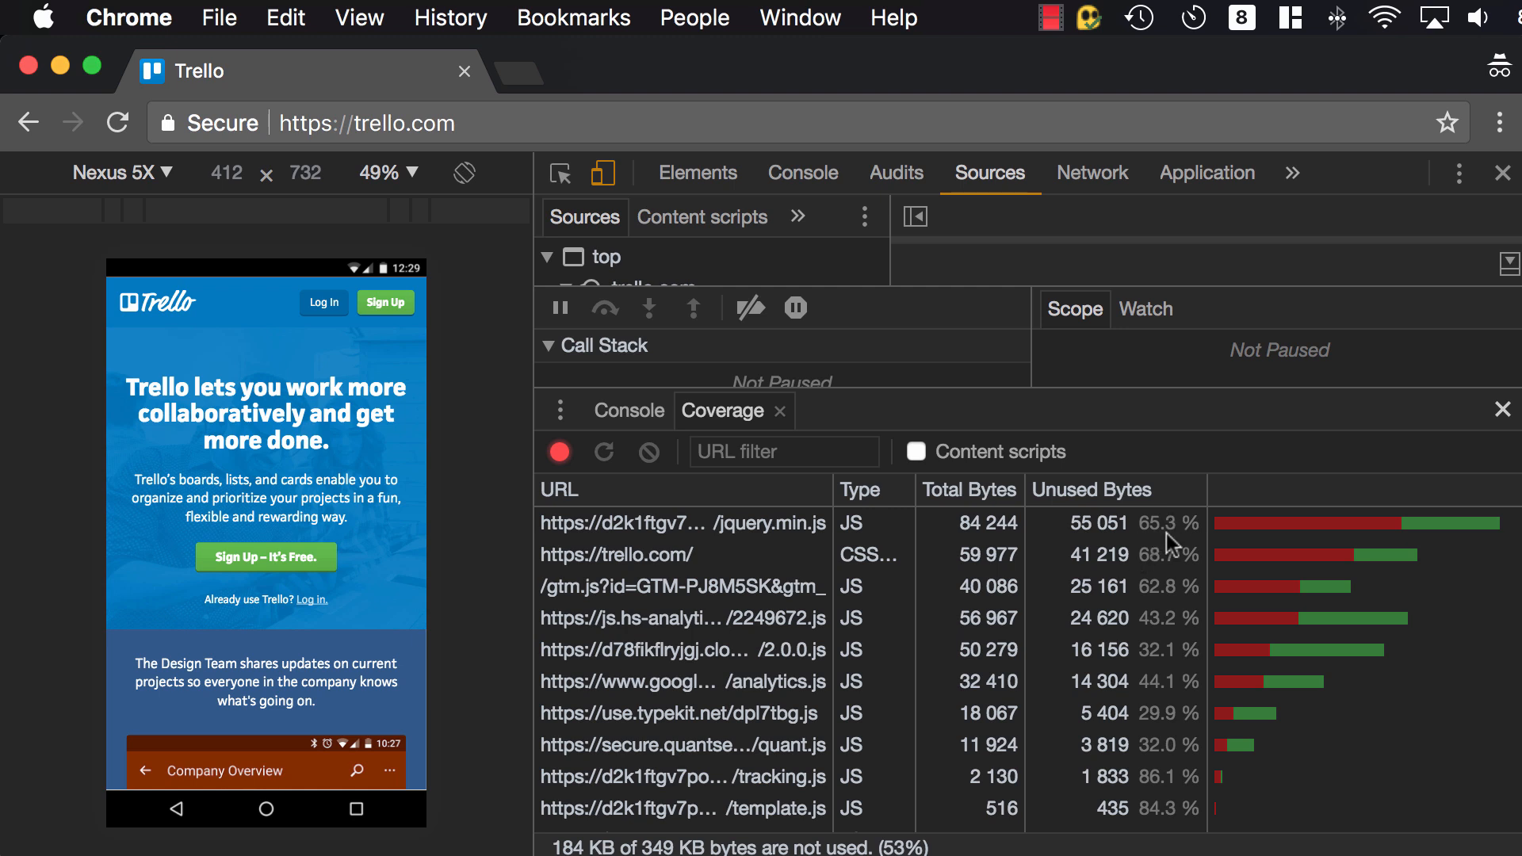
pyautogui.moveTo(1136, 540)
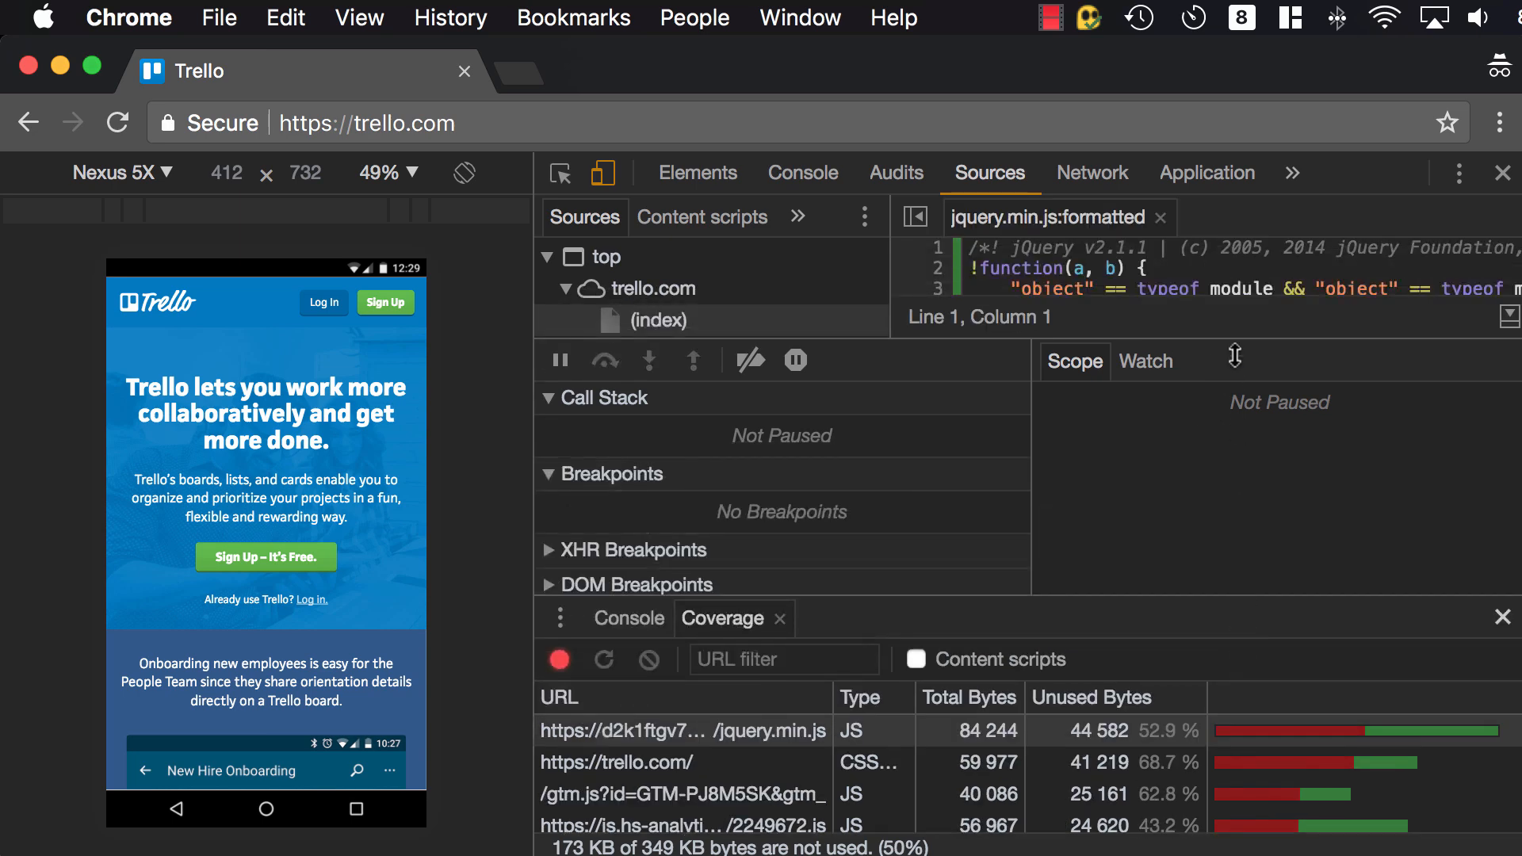
# - Enlarge the jquery.min.js editor and scroll through its red unused lines
pyautogui.click(658, 321)
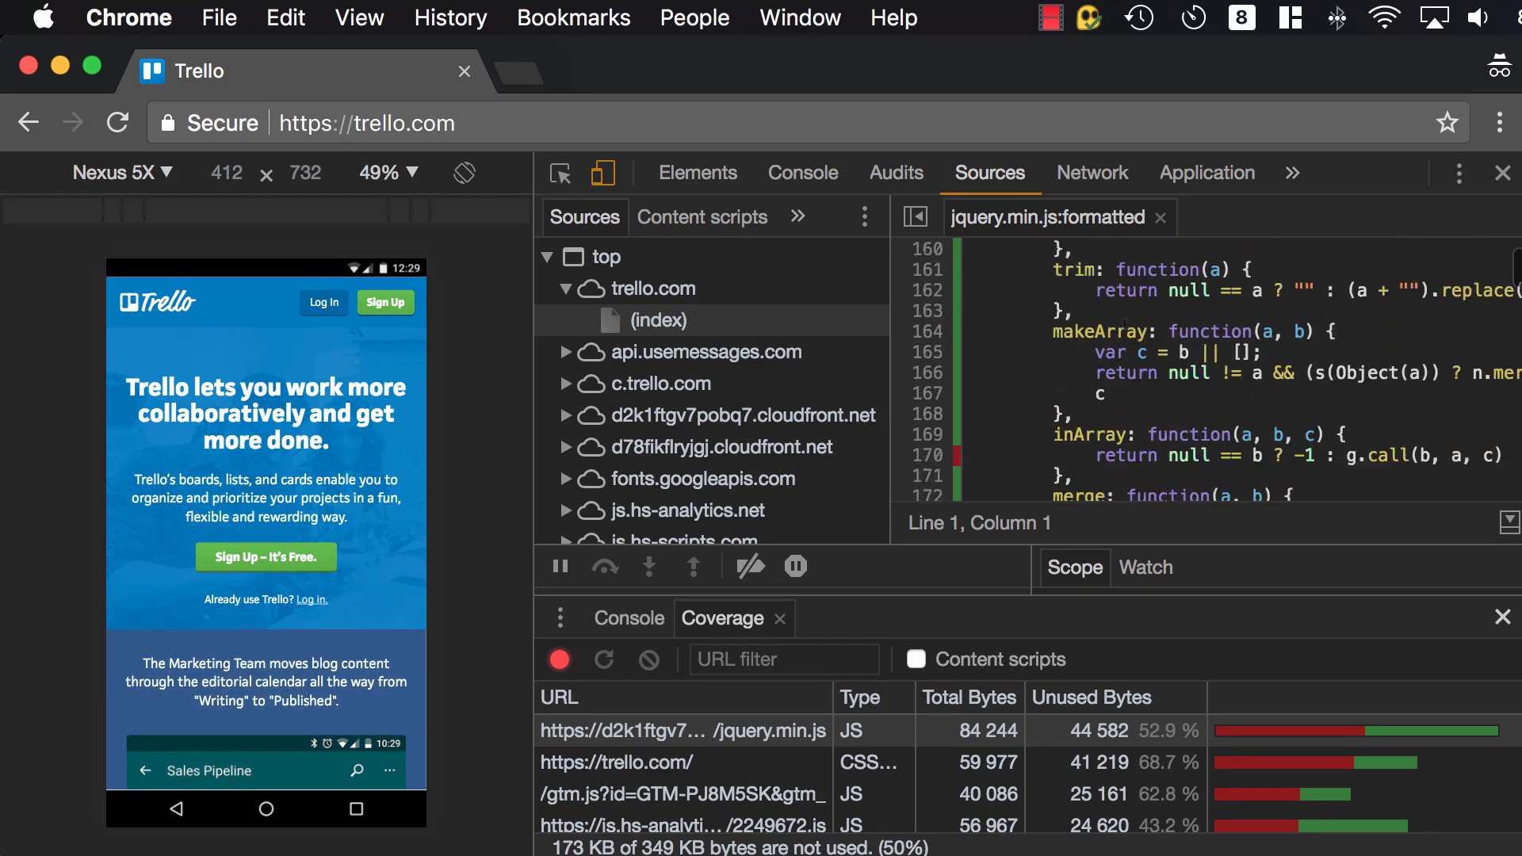
pyautogui.scroll(-3)
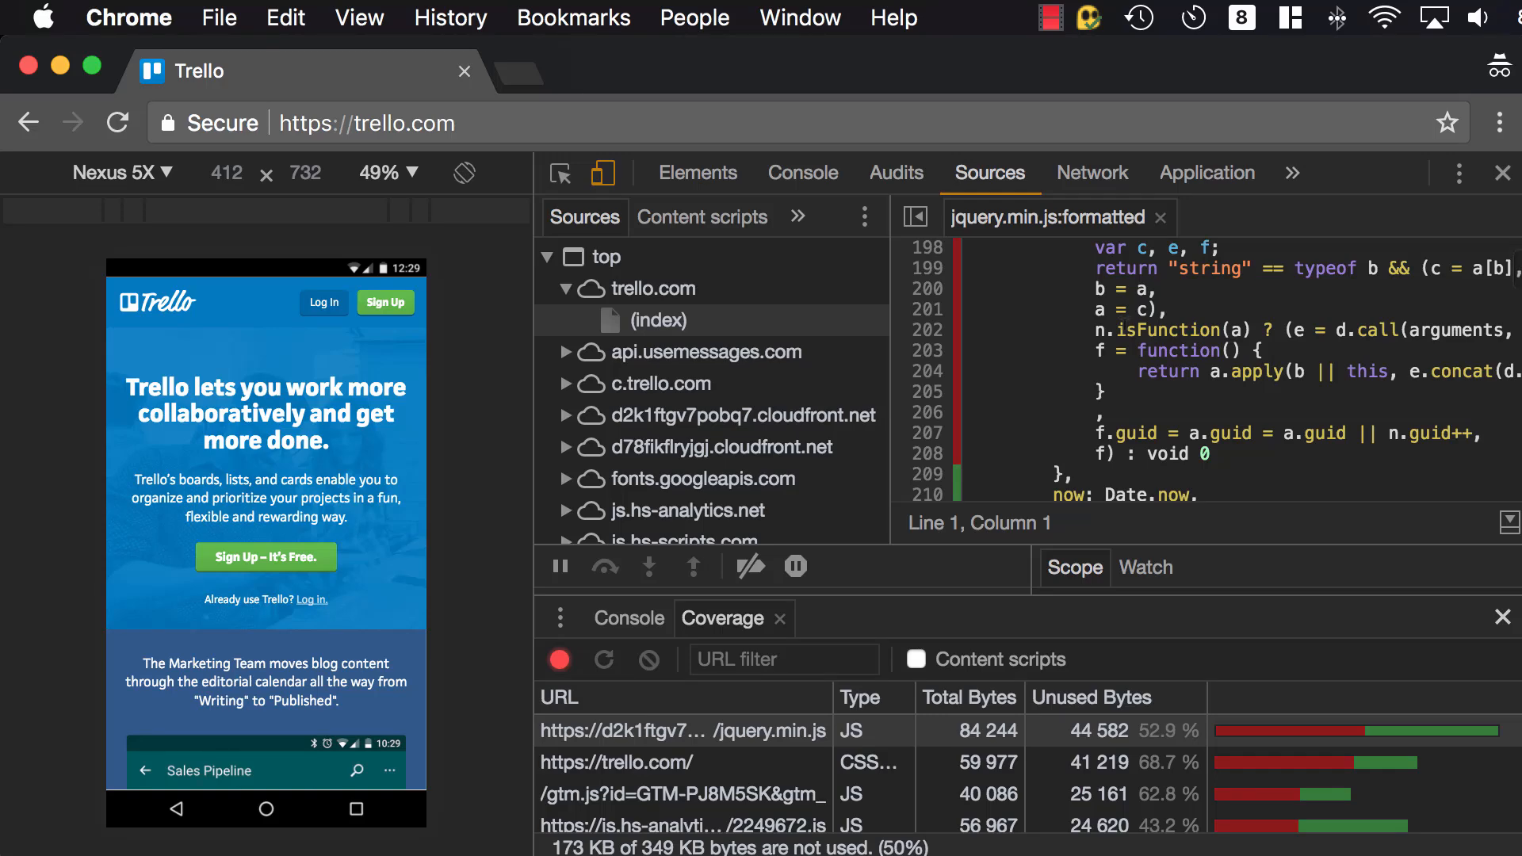
pyautogui.scroll(-3)
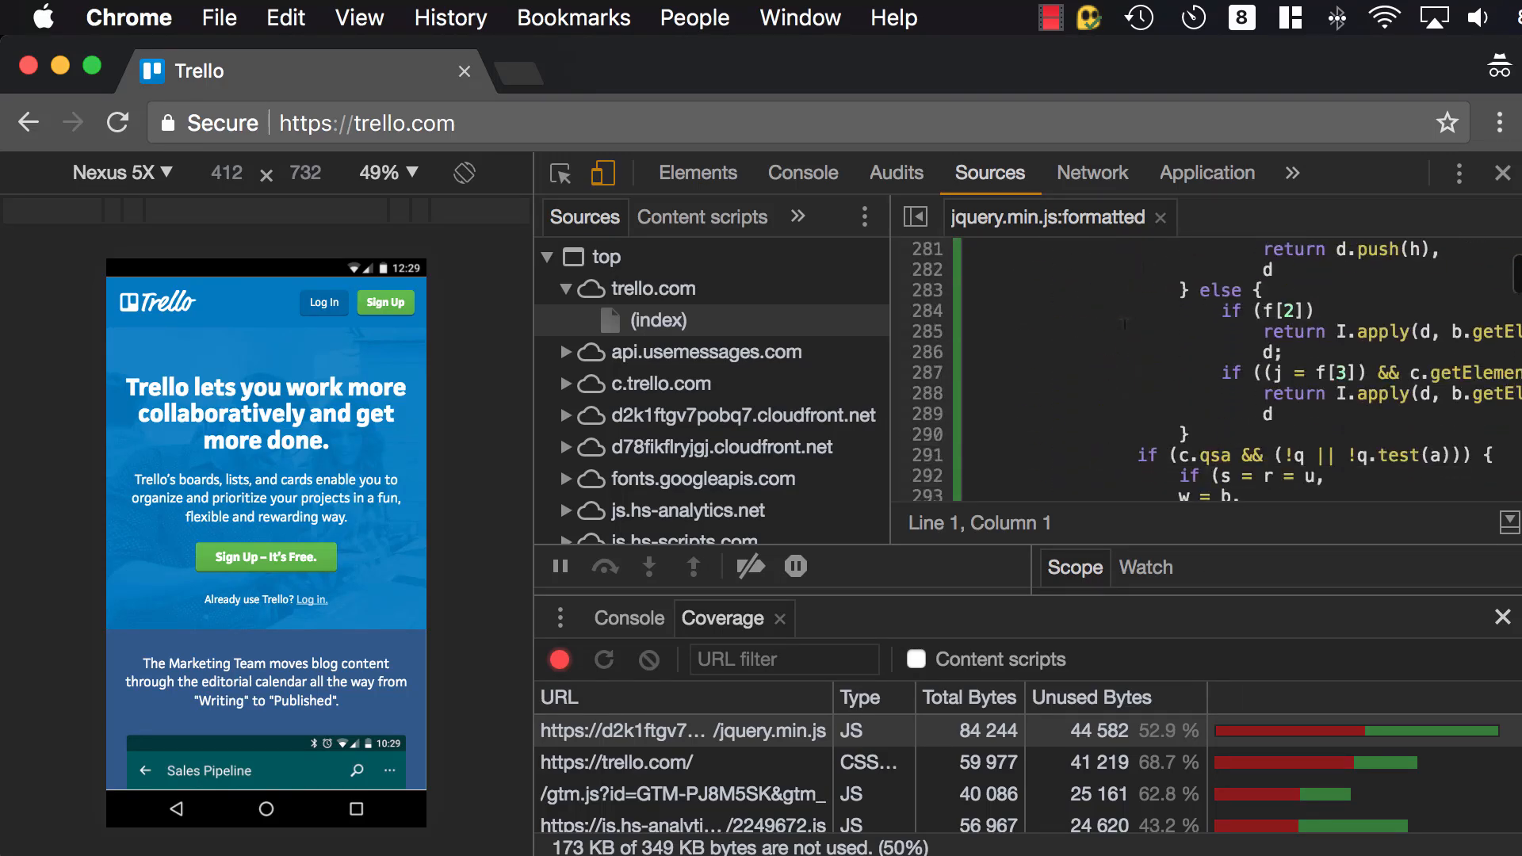
pyautogui.scroll(-3)
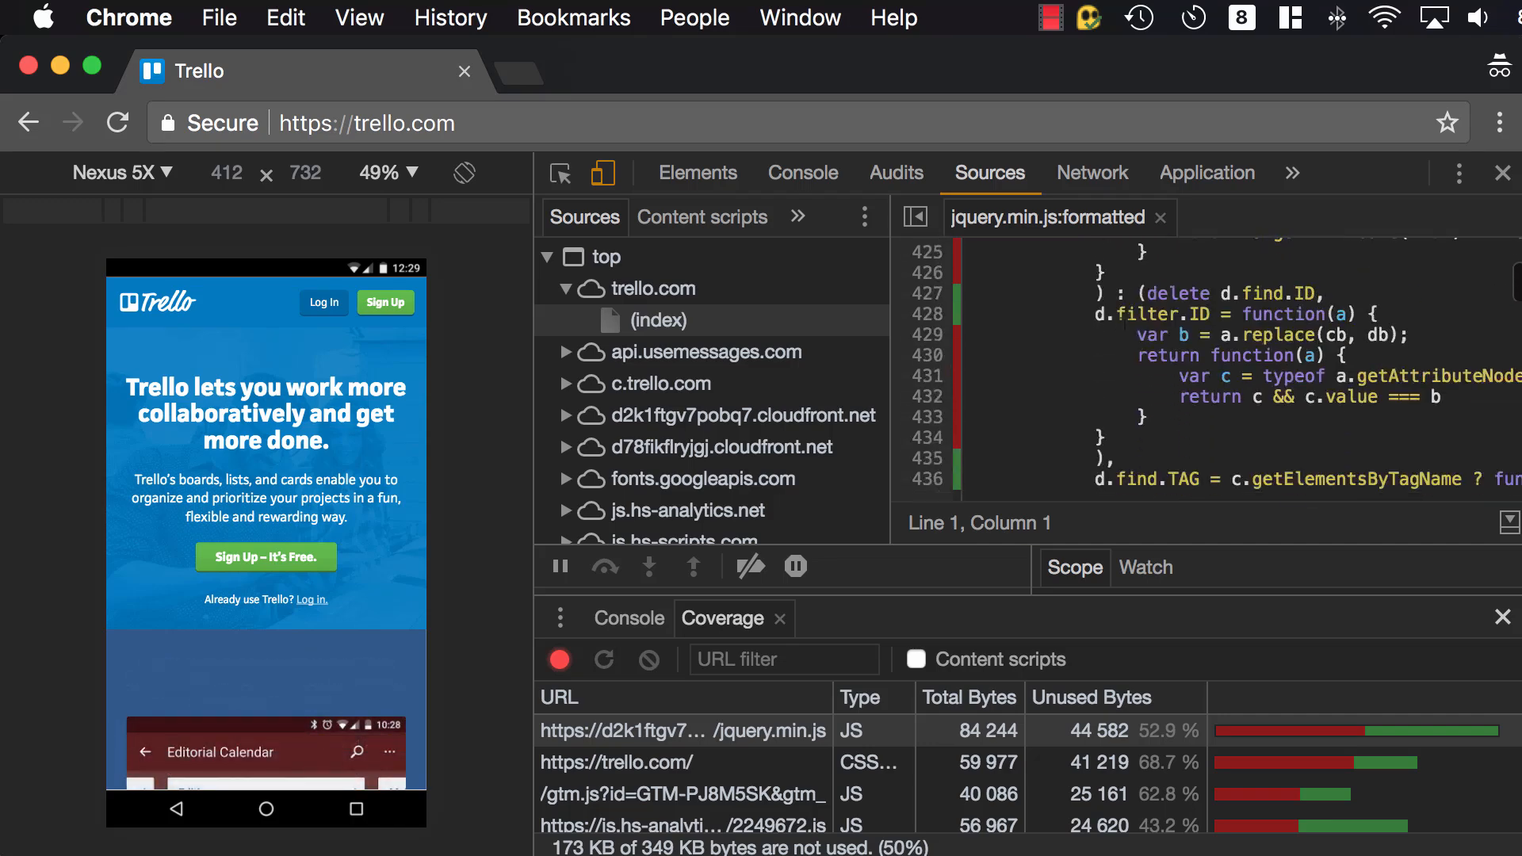
pyautogui.scroll(-3)
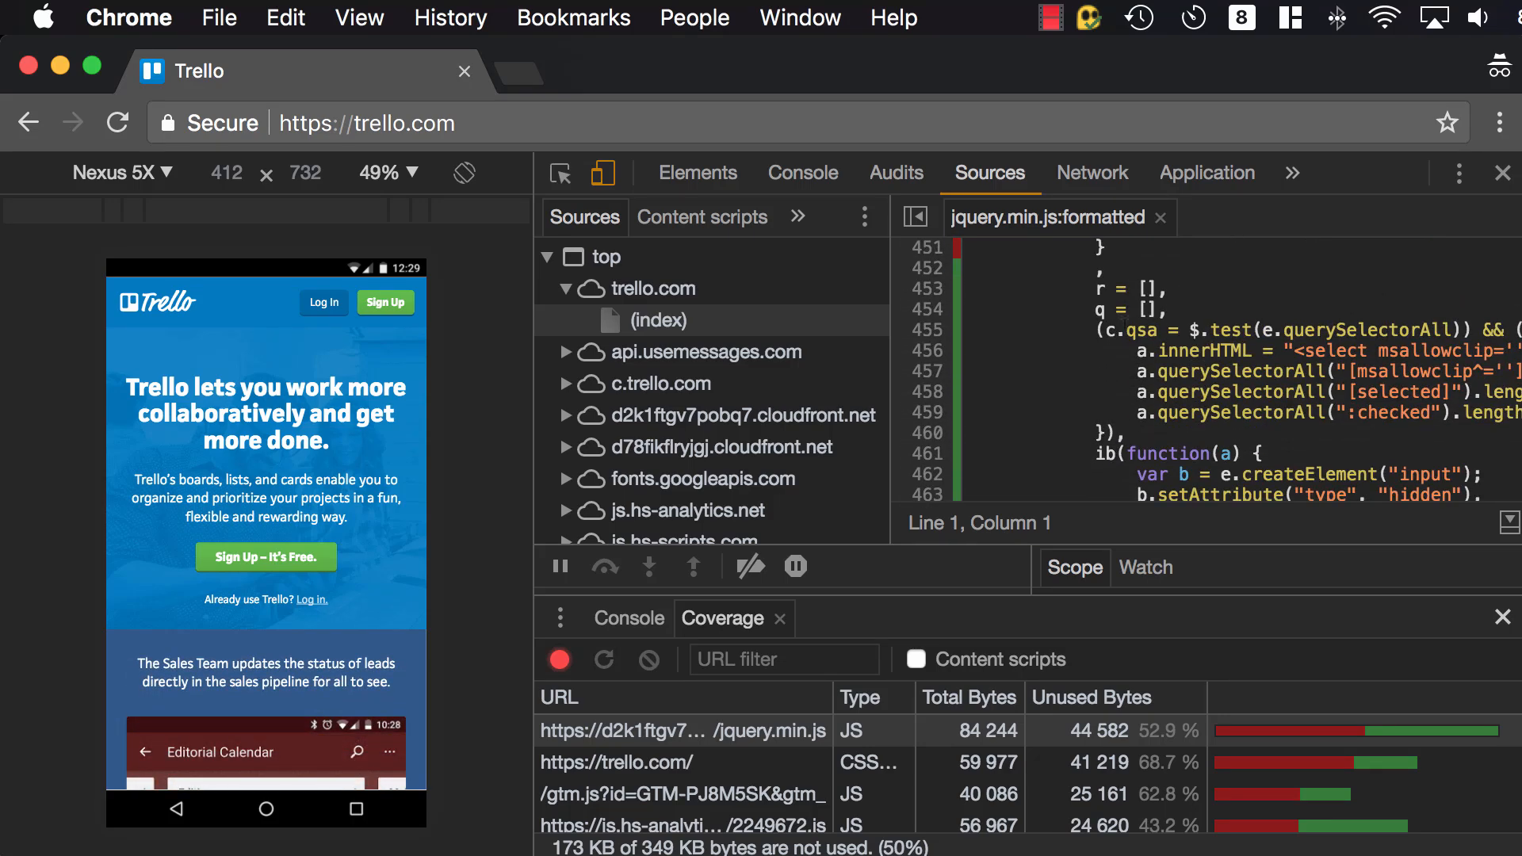
pyautogui.scroll(-3)
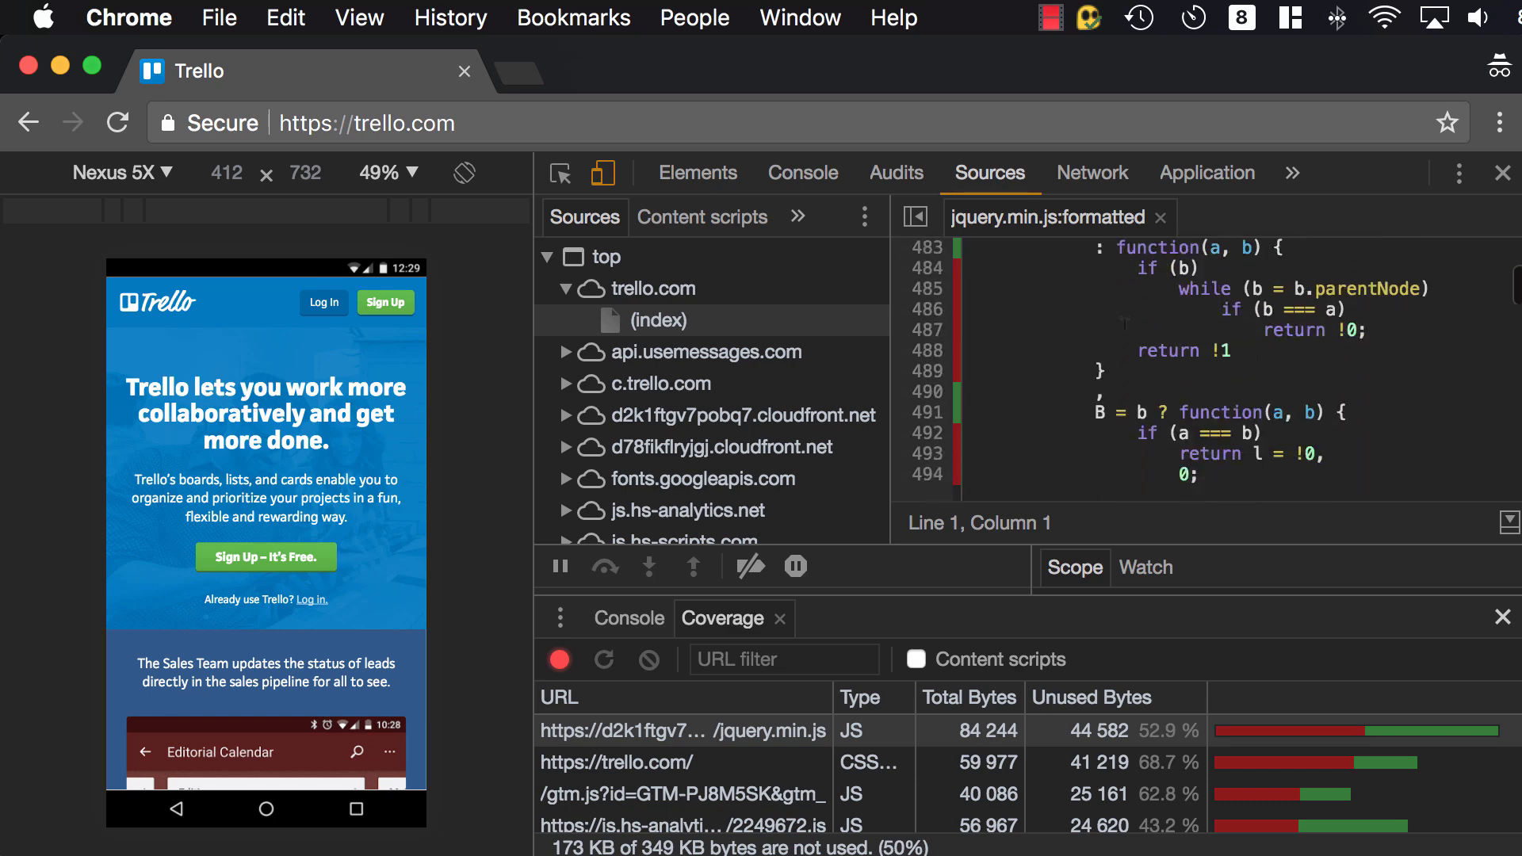